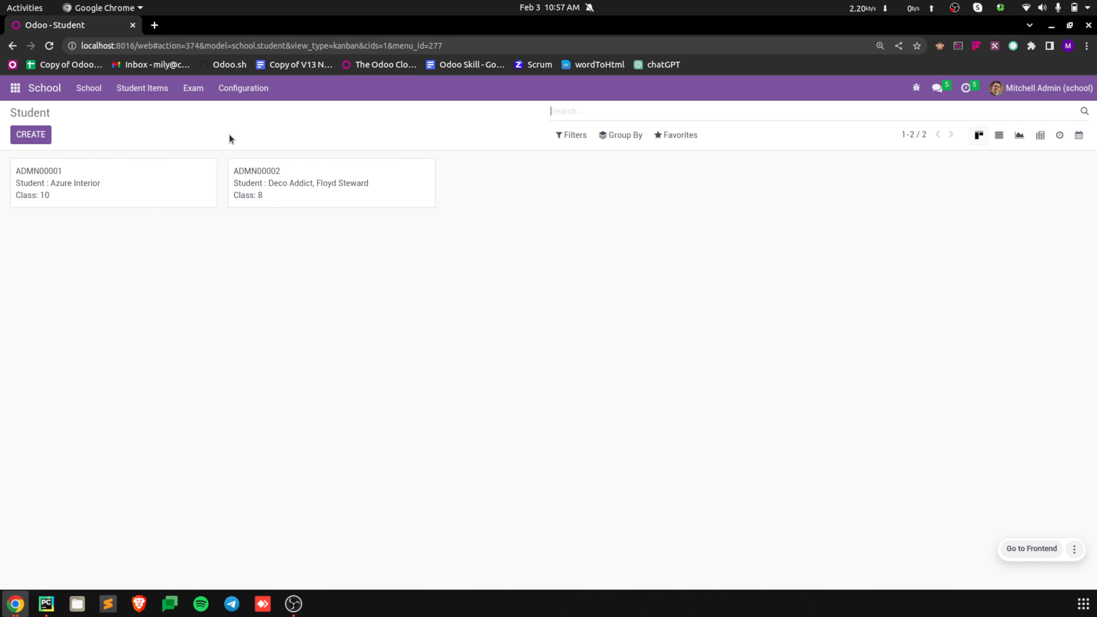
# Step: Show the empty Exam records page of the School app
pyautogui.click(193, 88)
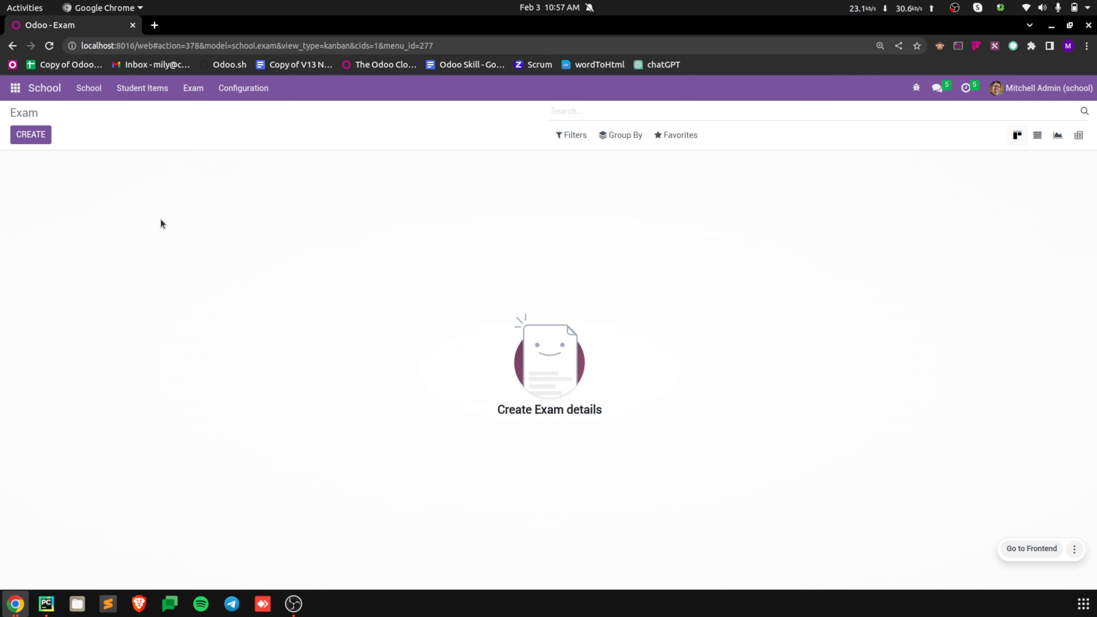
pyautogui.moveTo(53, 161)
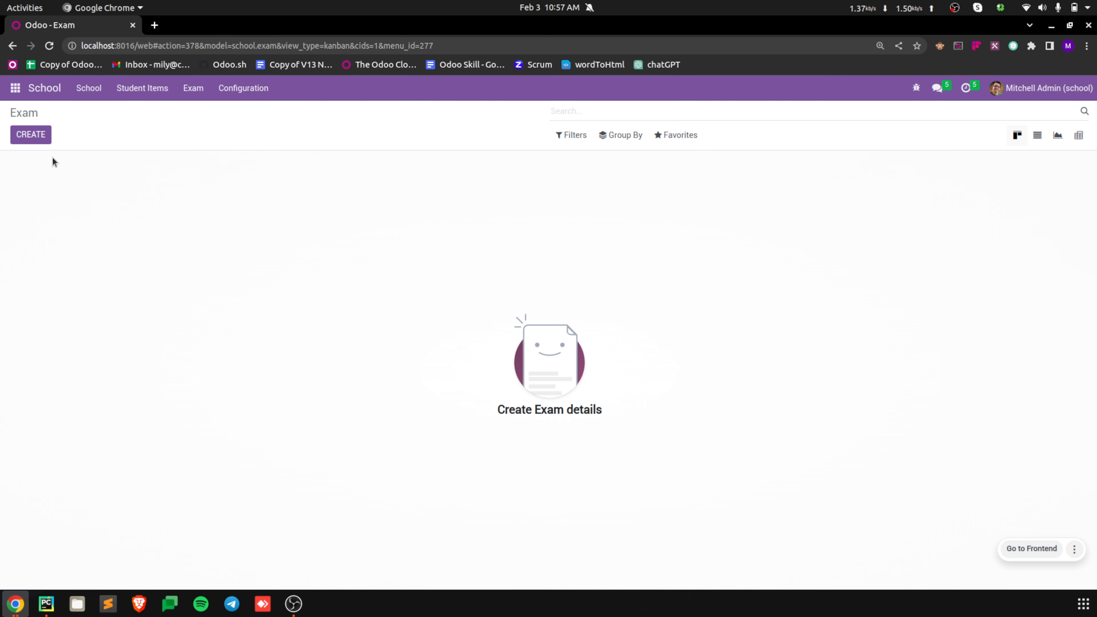
# Step: Start a new exam with student Azure Interior, class 10 and subject English, fee left at 0.00
pyautogui.click(31, 134)
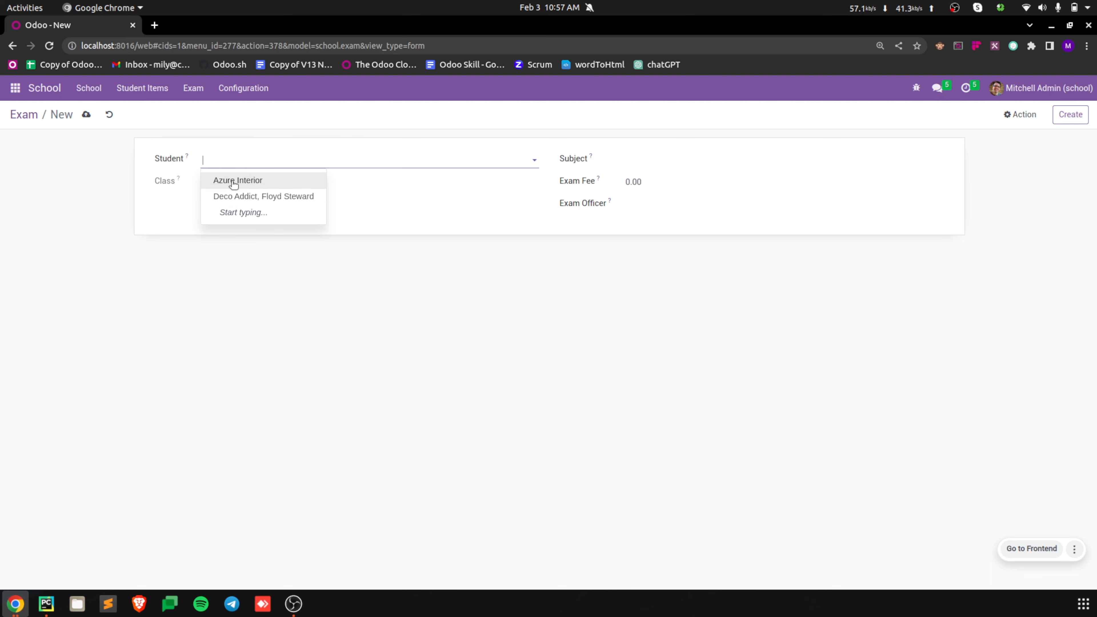
pyautogui.click(236, 180)
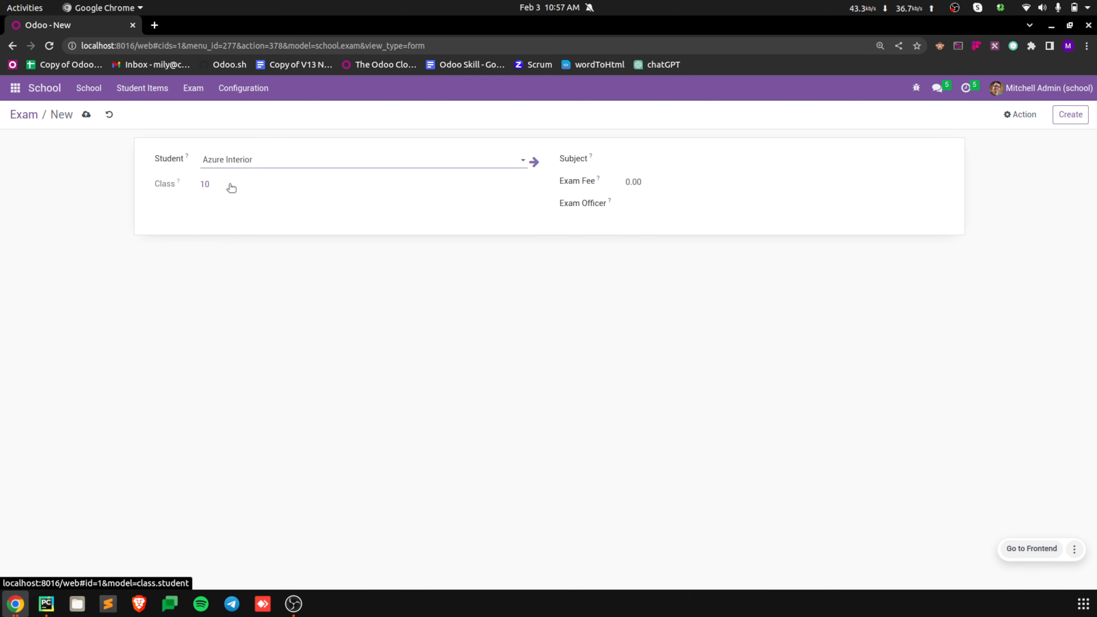
pyautogui.moveTo(756, 107)
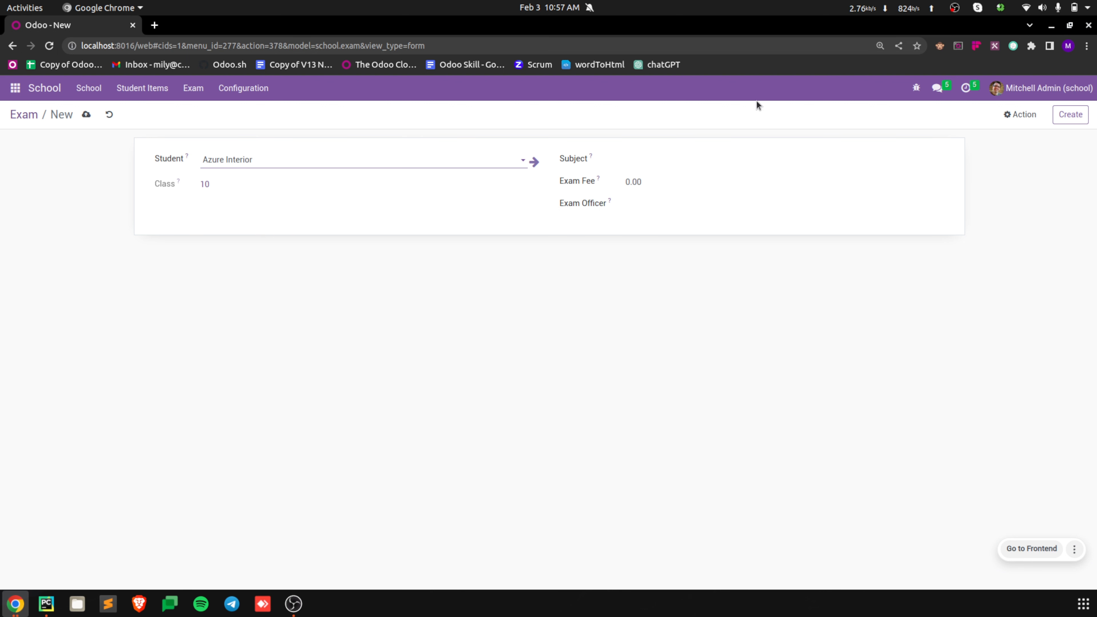
pyautogui.click(769, 170)
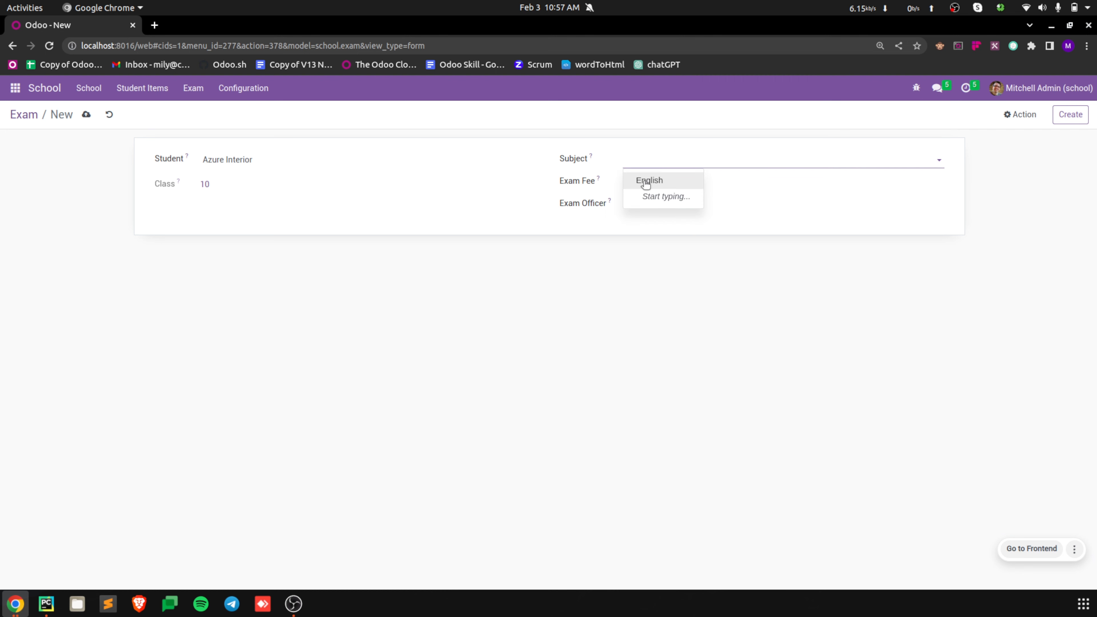
pyautogui.click(649, 180)
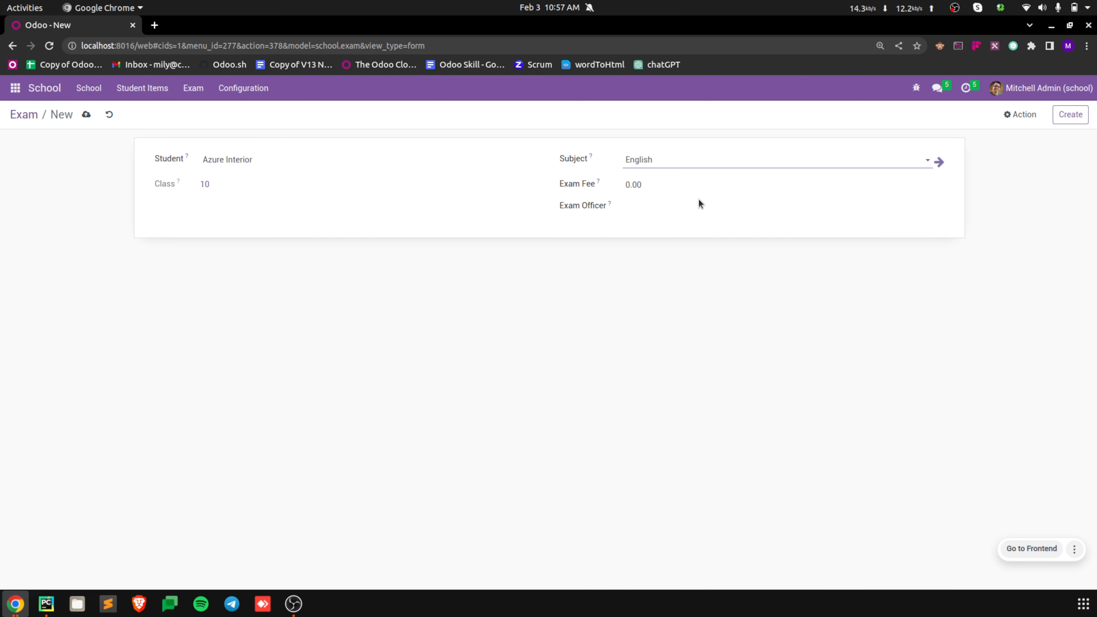
pyautogui.click(653, 160)
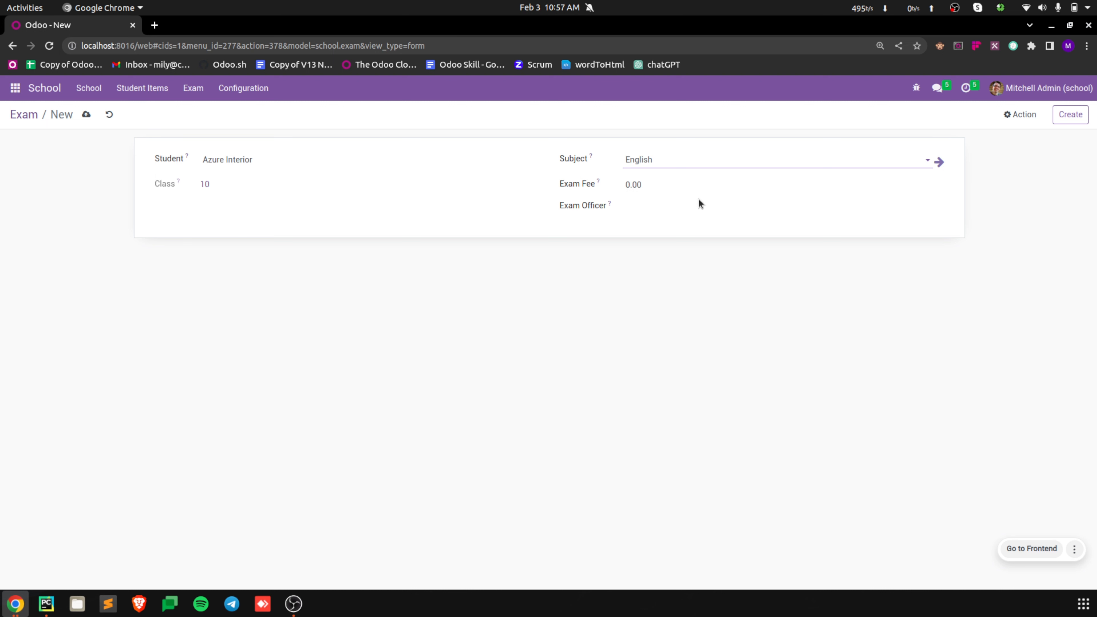
# Step: Switch to PyCharm with exam.py of school_management showing the Exam model
pyautogui.click(769, 159)
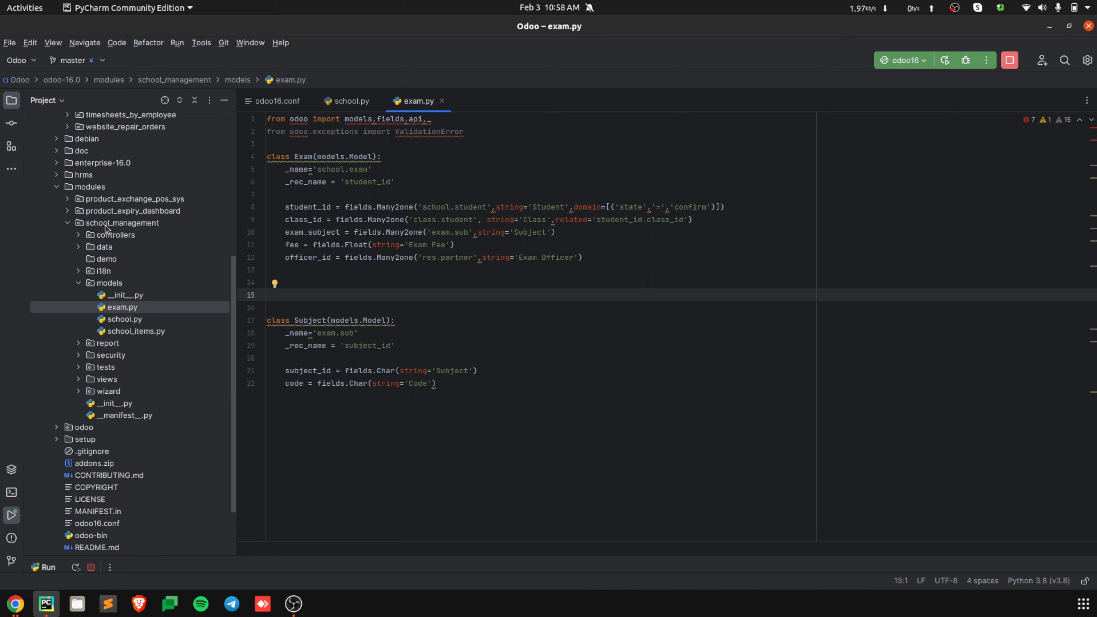
pyautogui.moveTo(136, 313)
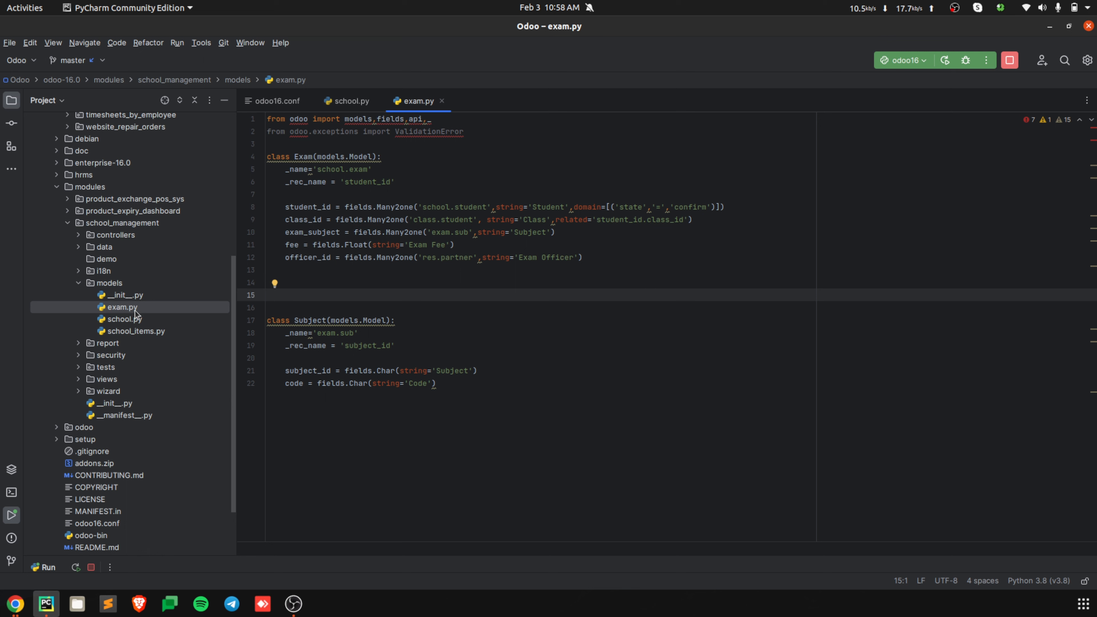
pyautogui.moveTo(330, 190)
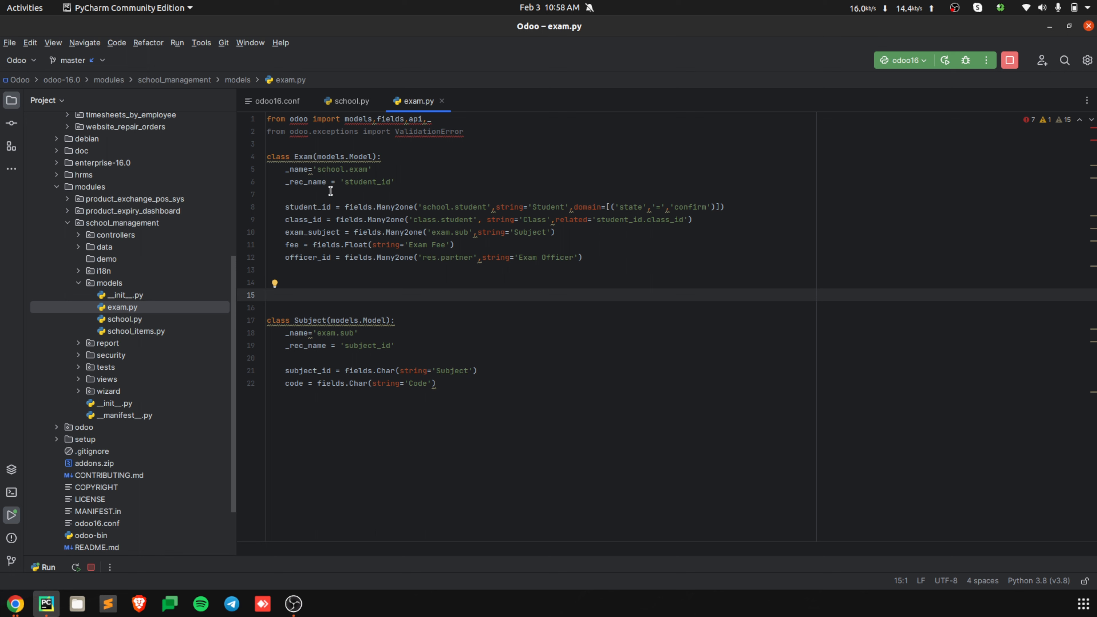
pyautogui.moveTo(295, 150)
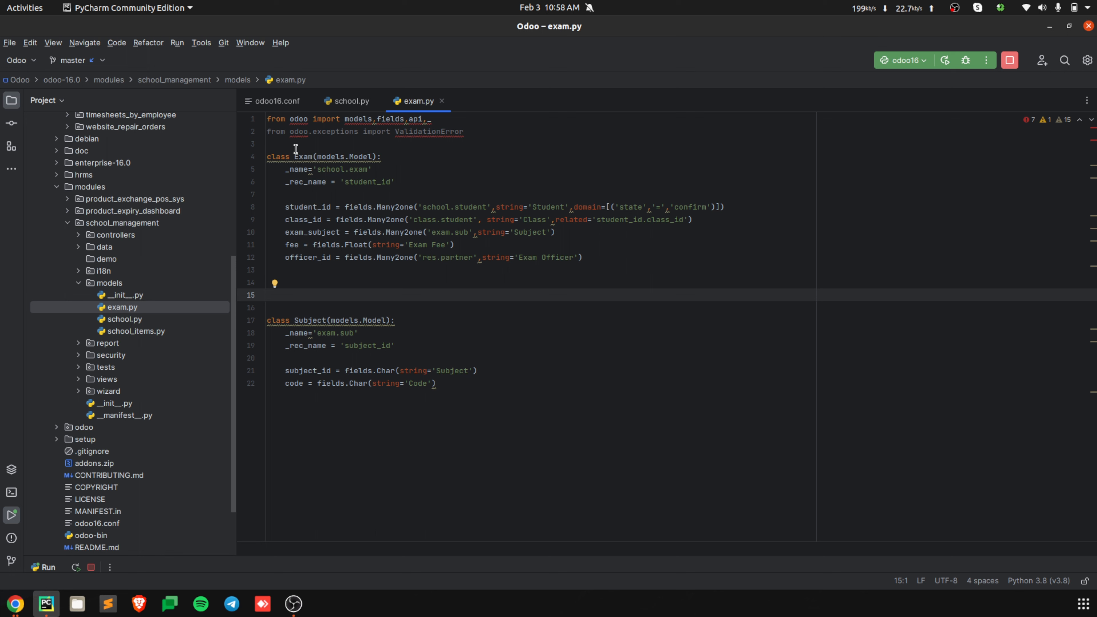
pyautogui.moveTo(346, 135)
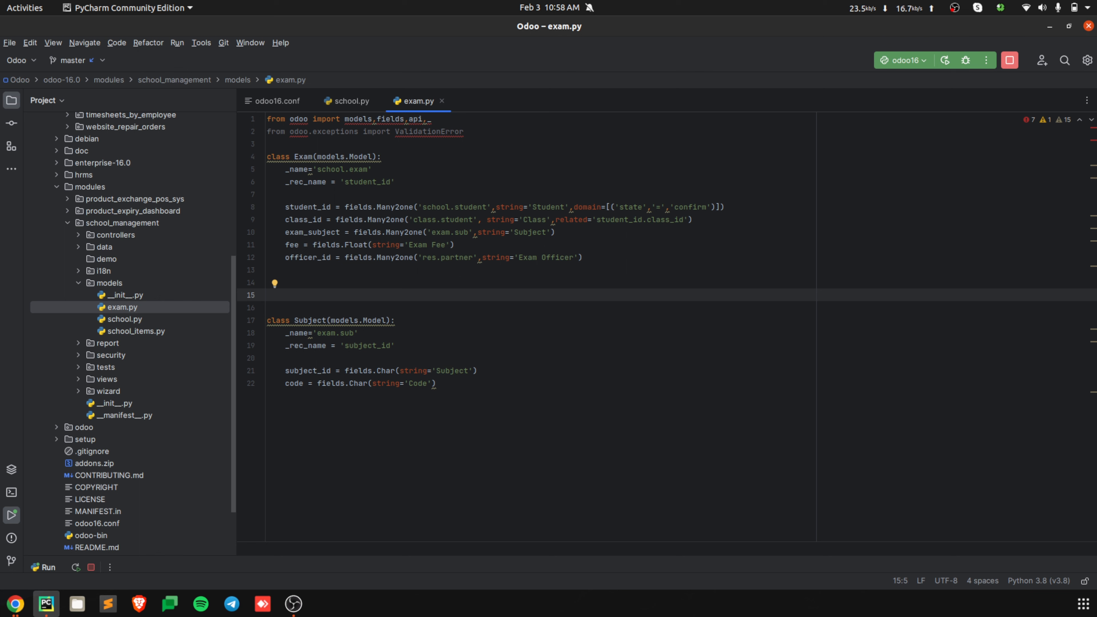
pyautogui.write('@api')
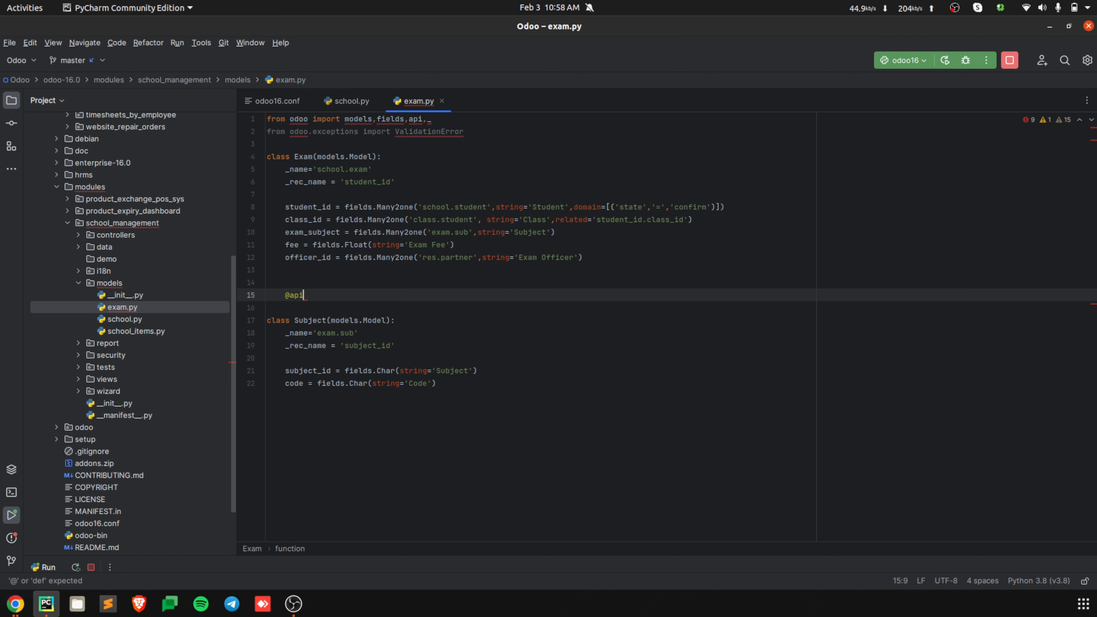
pyautogui.write('.constra')
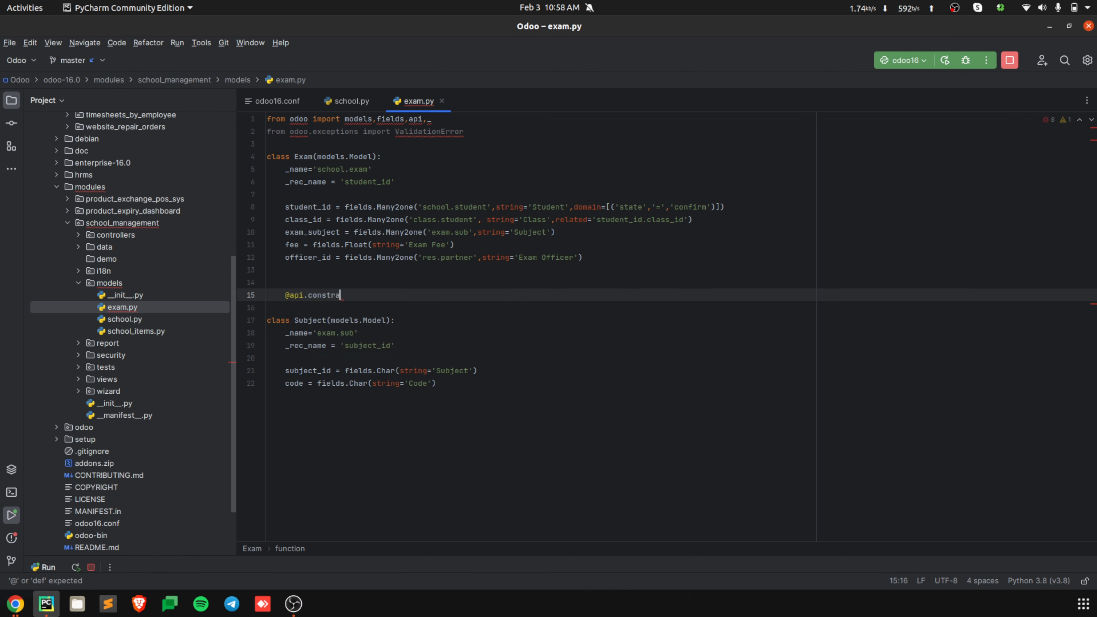
pyautogui.write('ins()')
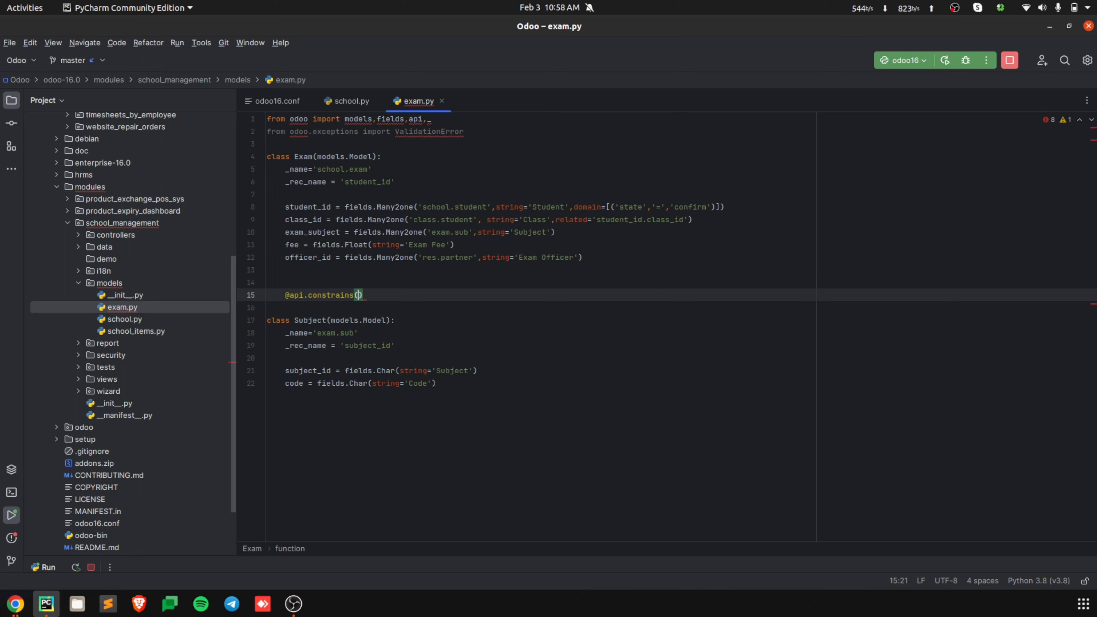
pyautogui.write("'")
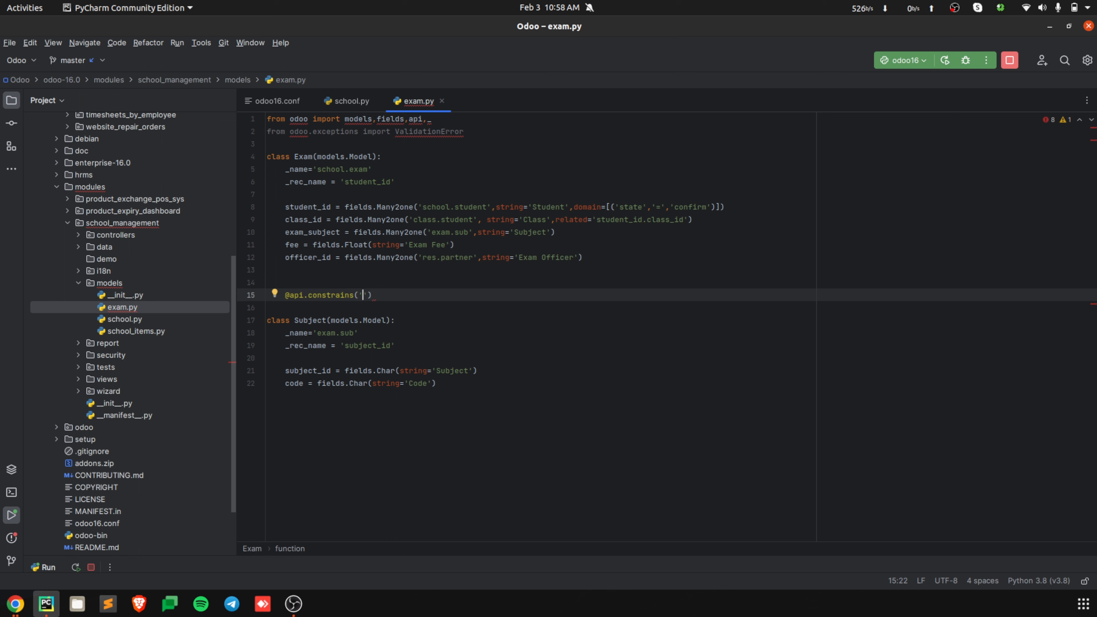
pyautogui.write('fee')
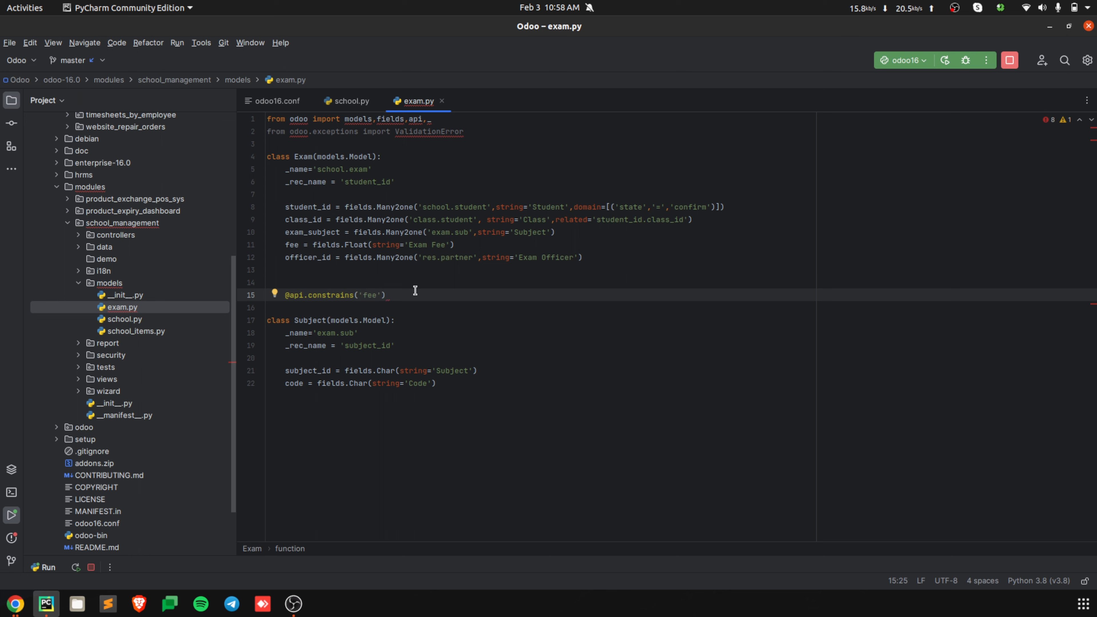
pyautogui.write('def')
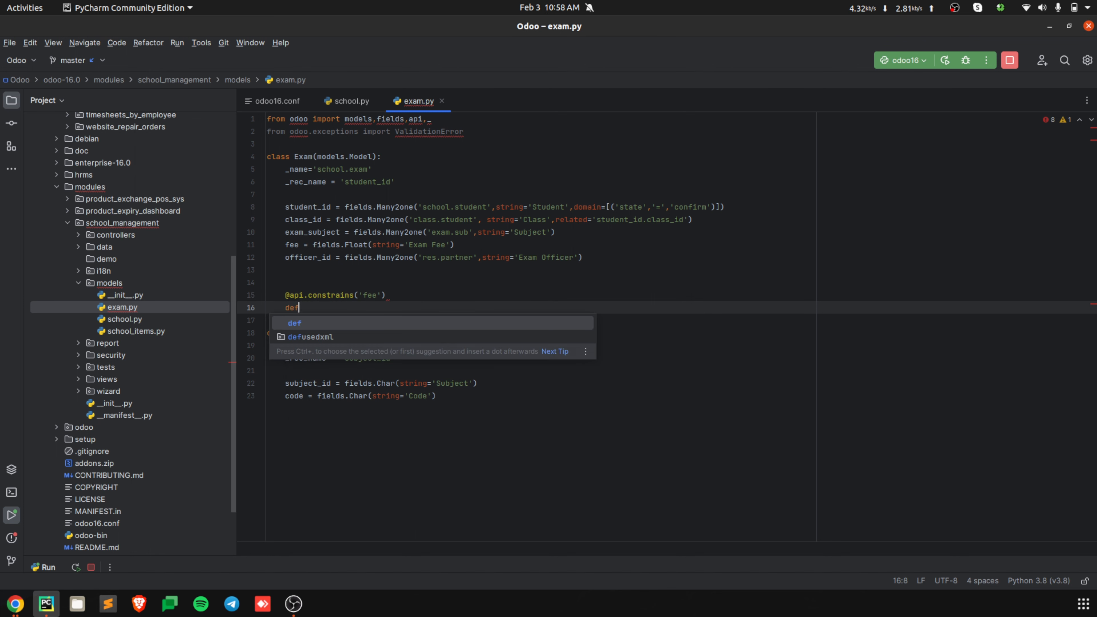
pyautogui.write('ex')
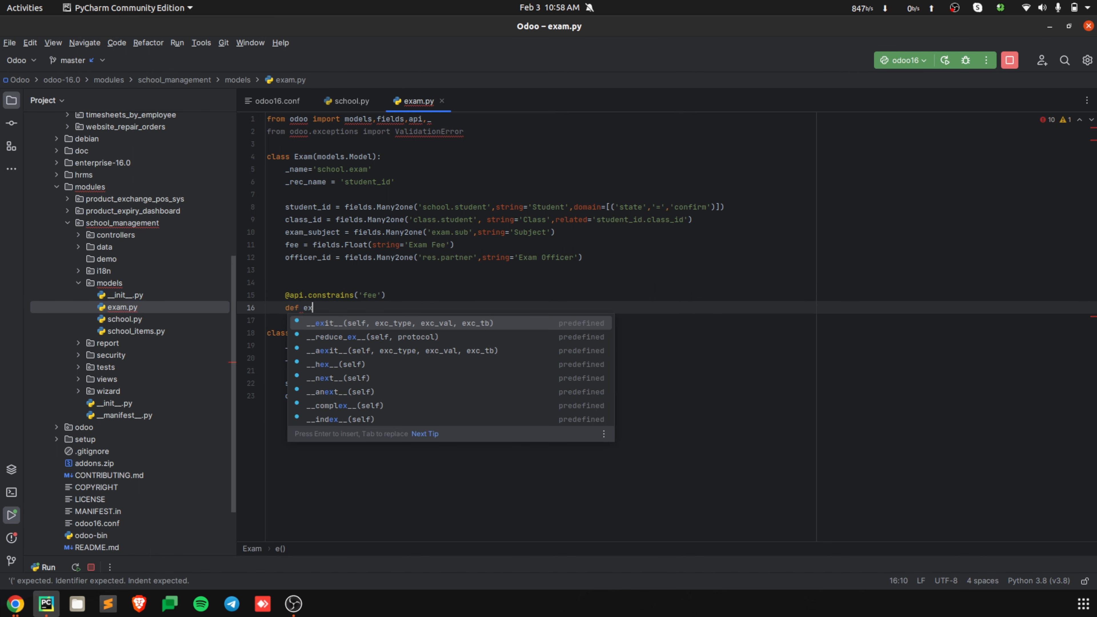
pyautogui.write('am_fee')
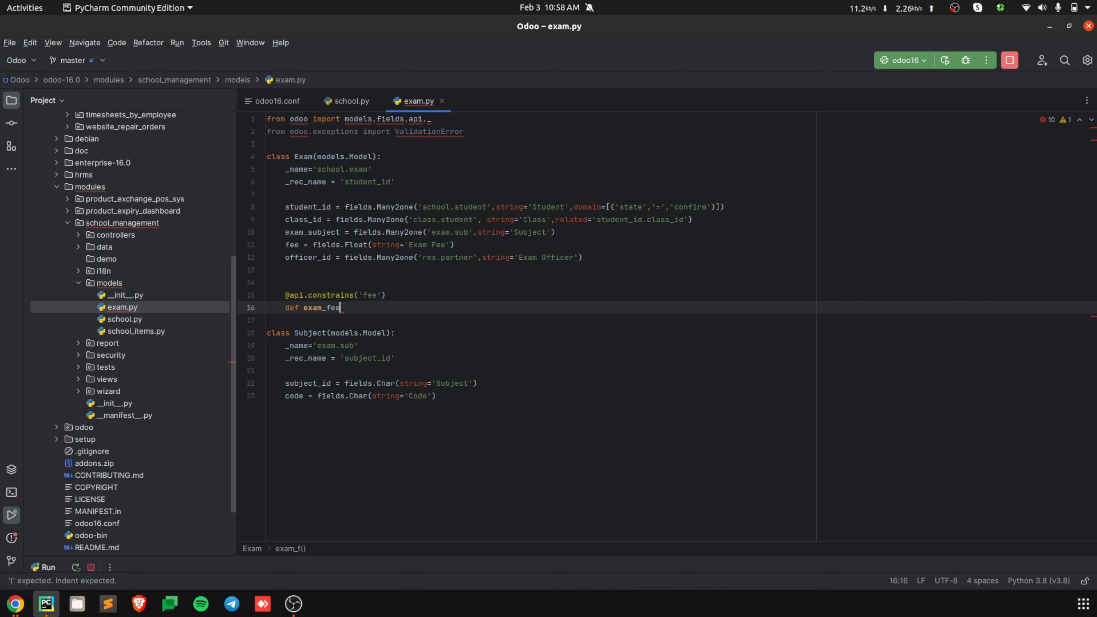
pyautogui.write('(self):')
pyautogui.write('if')
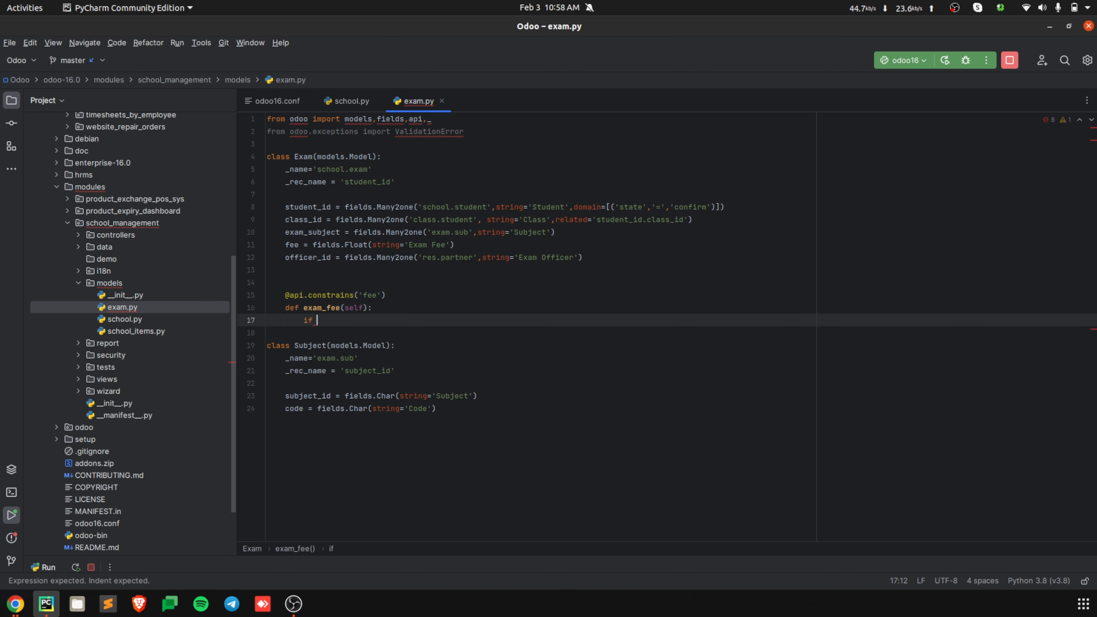
# Step: Make exam_fee raise ValidationError 'Enter The Exam Fee Amount' when fee is not set
pyautogui.write('not')
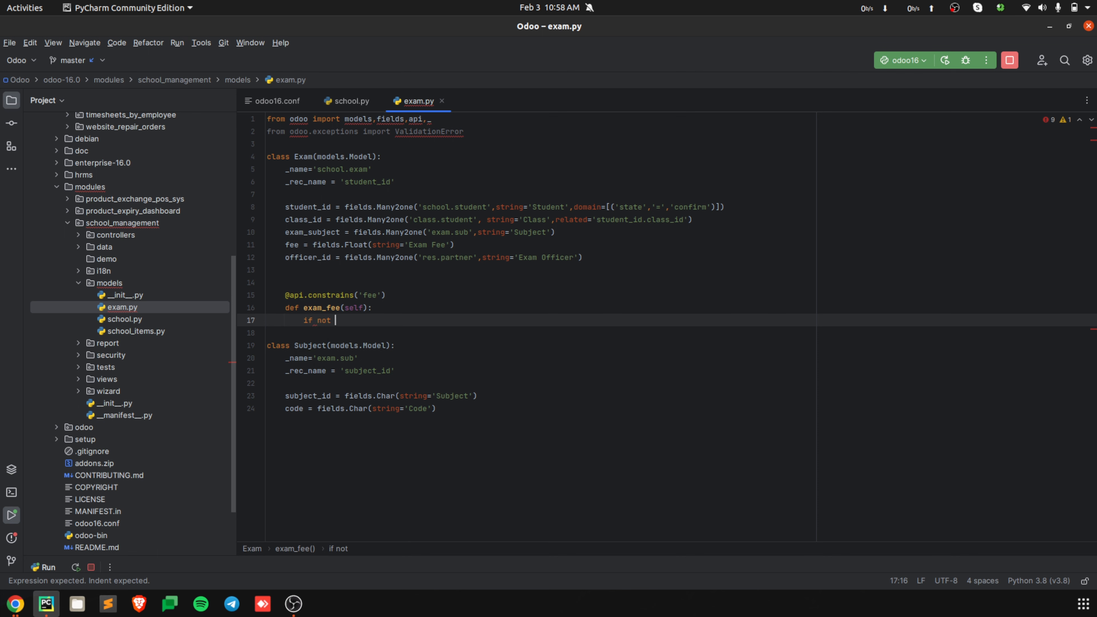
pyautogui.write('self.fee:')
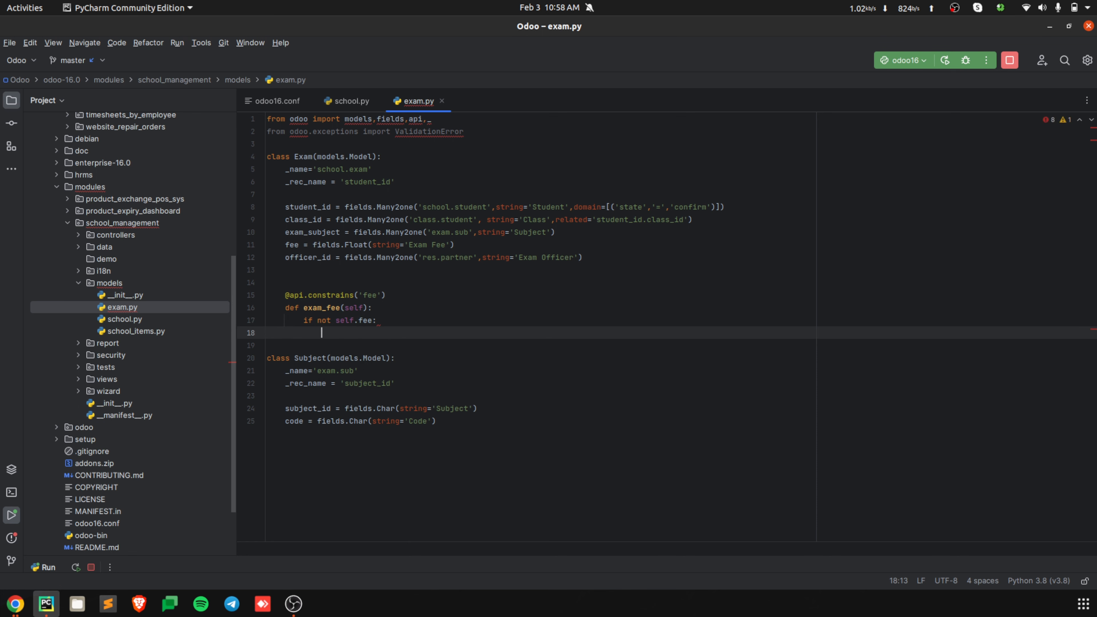
pyautogui.write('raise')
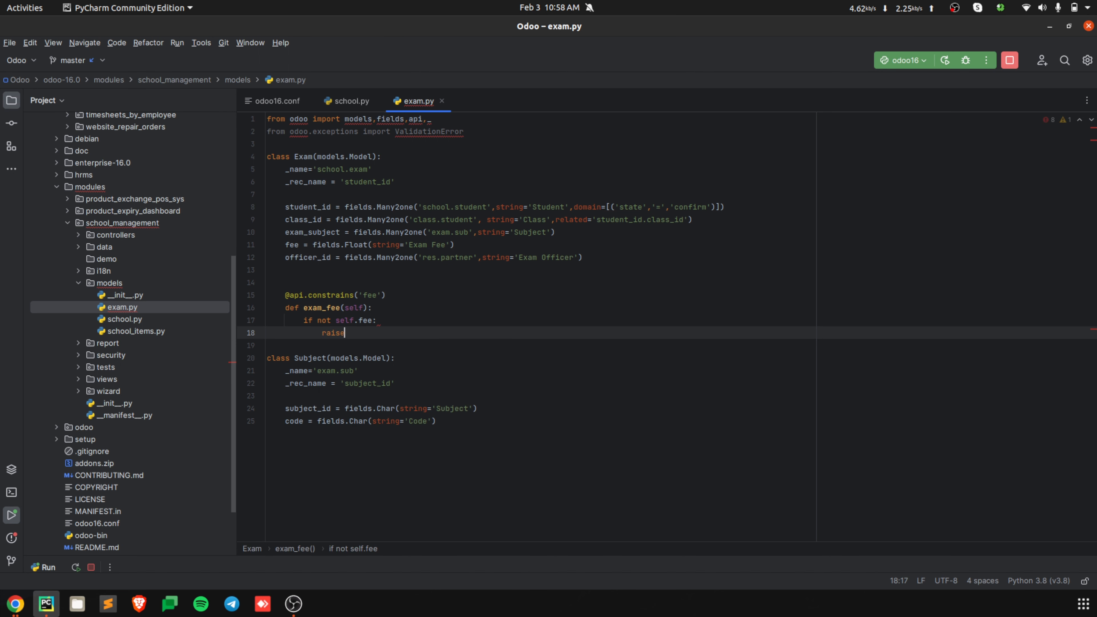
pyautogui.write('ValidationError')
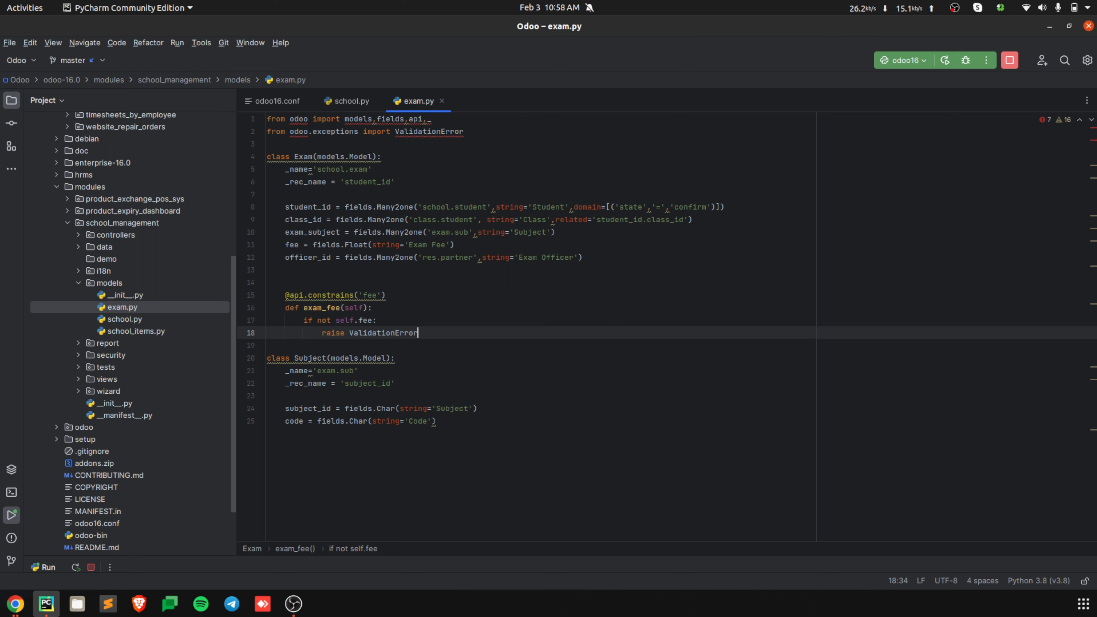
pyautogui.write('())')
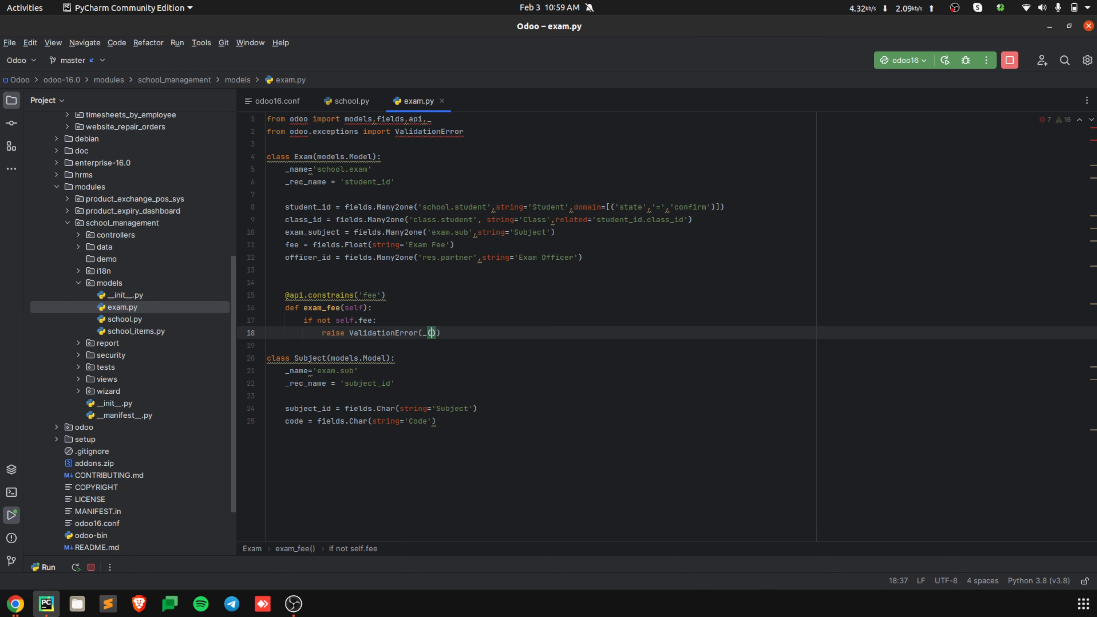
pyautogui.write("''")
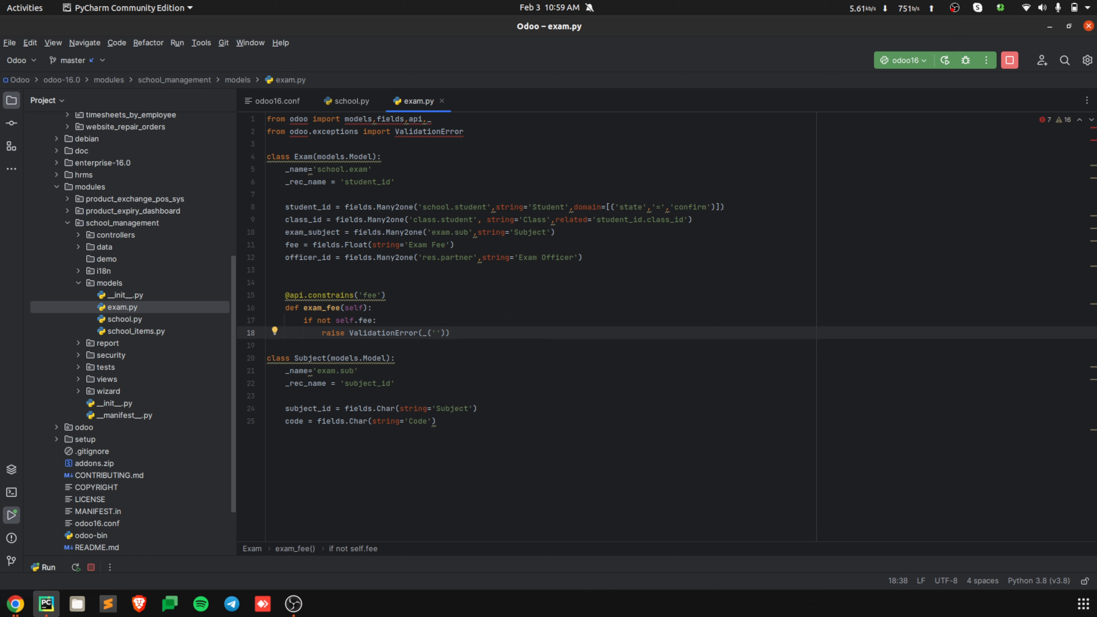
pyautogui.write('Enter T')
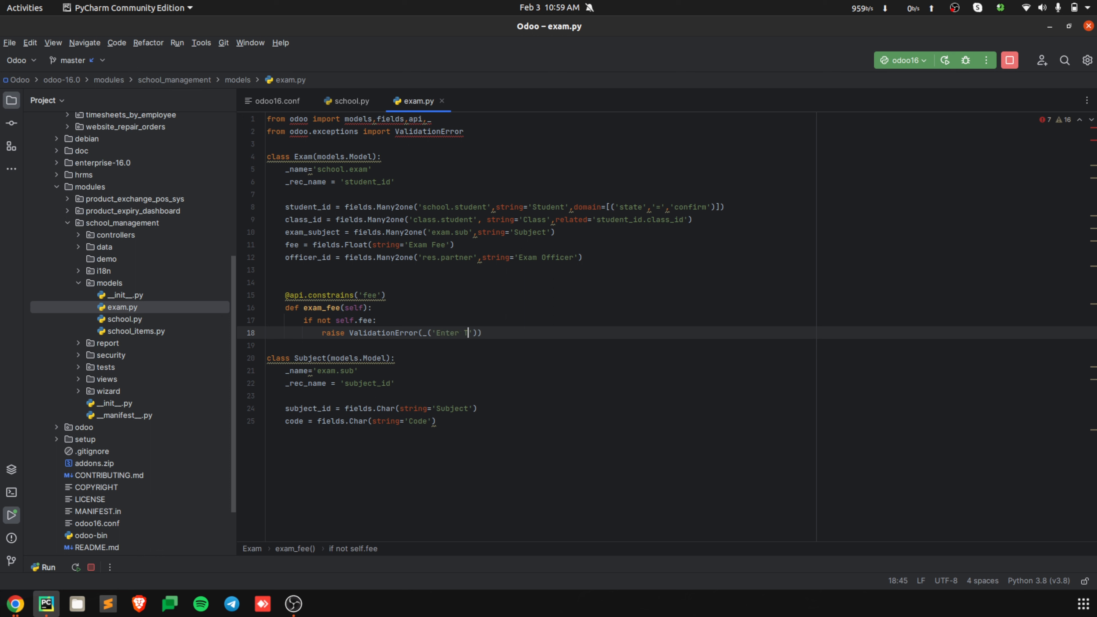
pyautogui.write('he Exam Fee A')
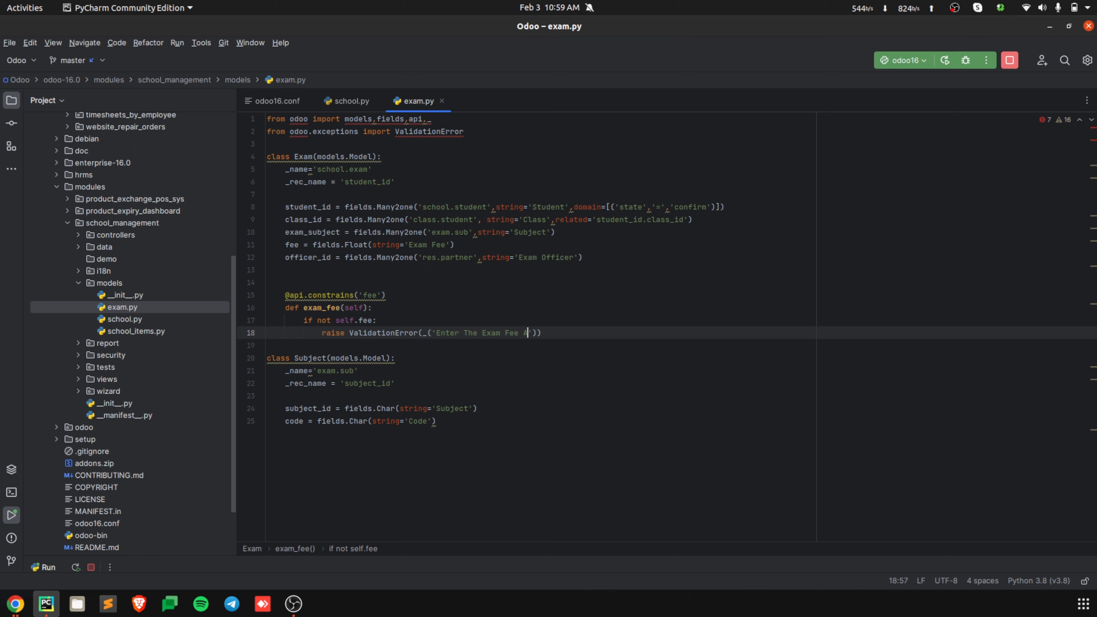
pyautogui.write('mount')
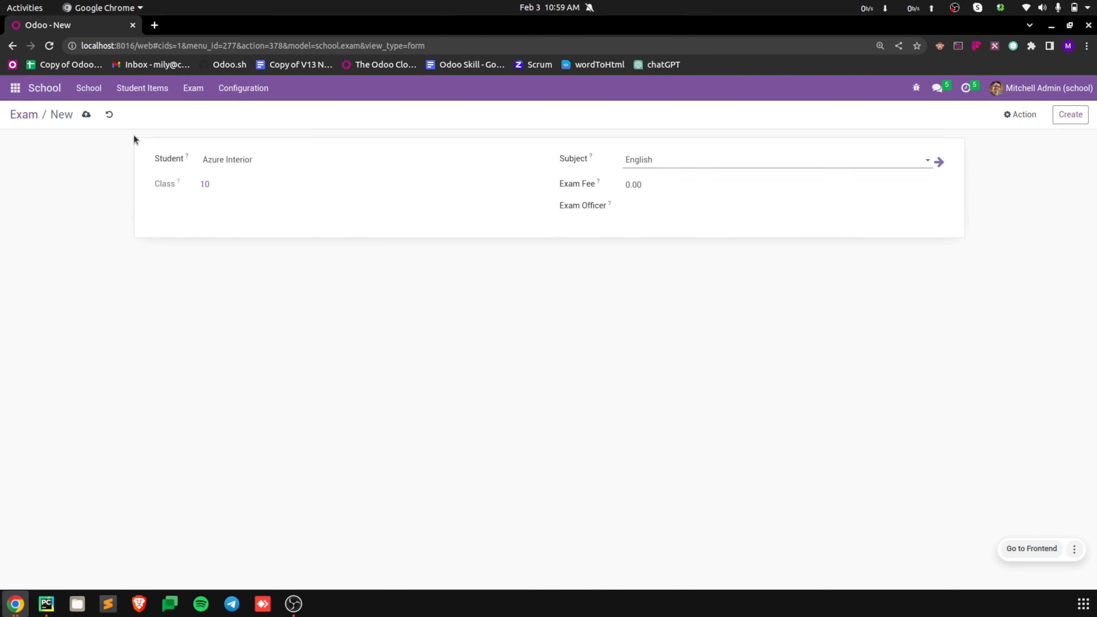
pyautogui.moveTo(85, 114)
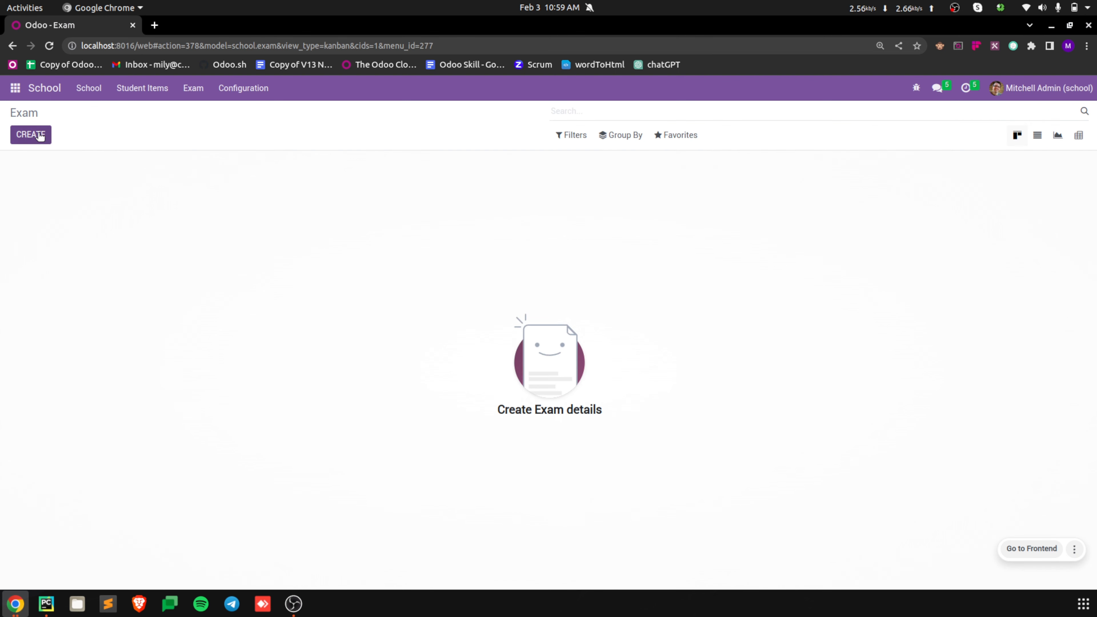
# Step: Save a new exam with English and 0.00 fee to trigger the Validation Error popup
pyautogui.click(31, 135)
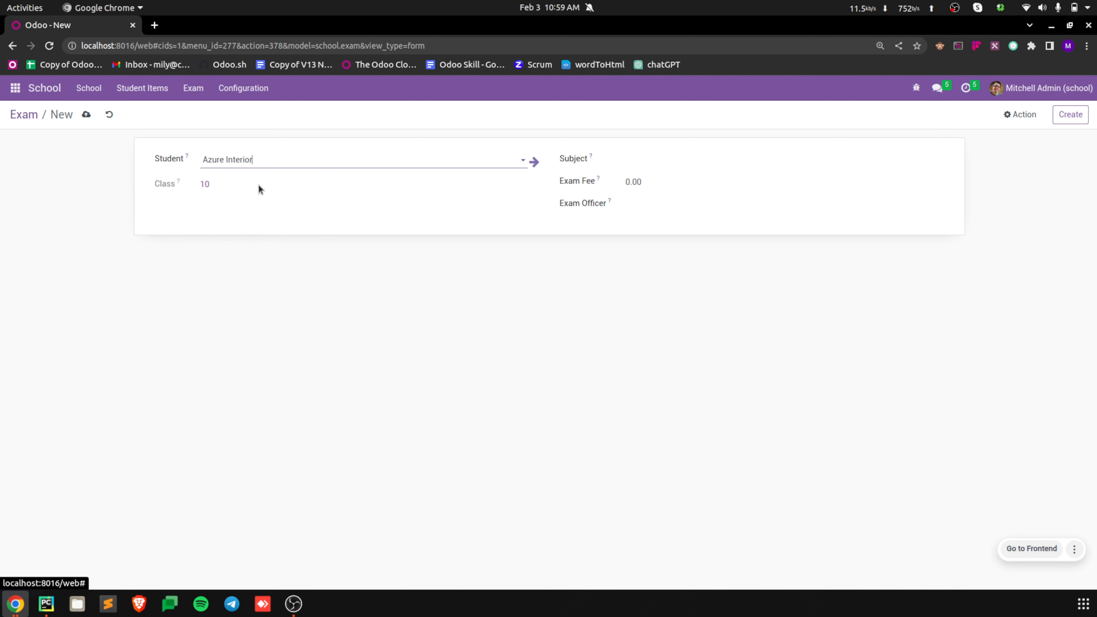
pyautogui.click(769, 167)
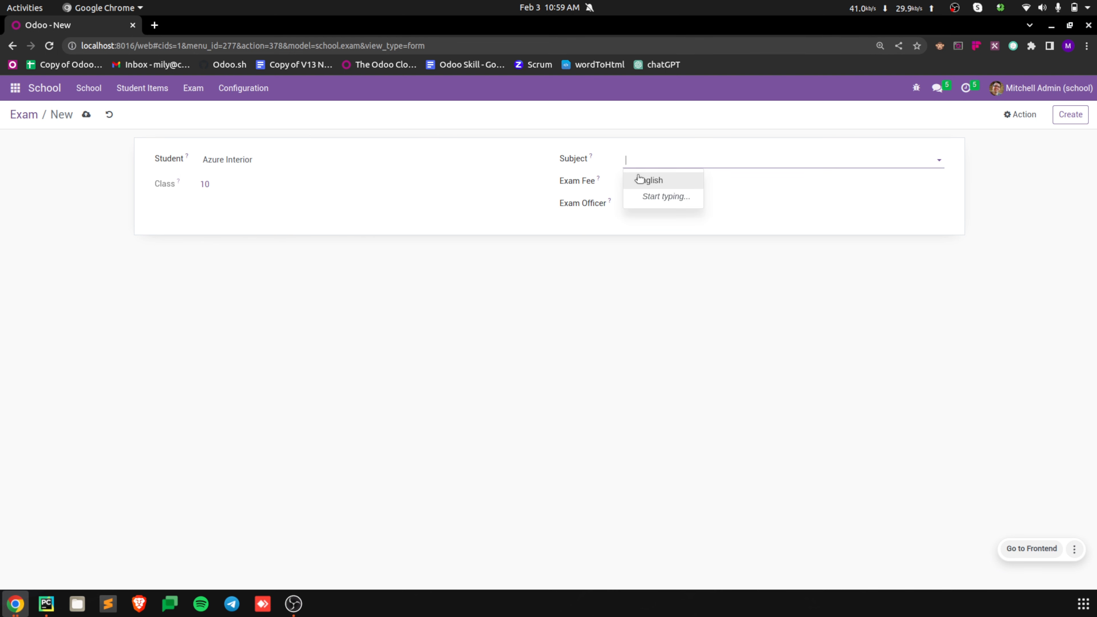
pyautogui.click(651, 180)
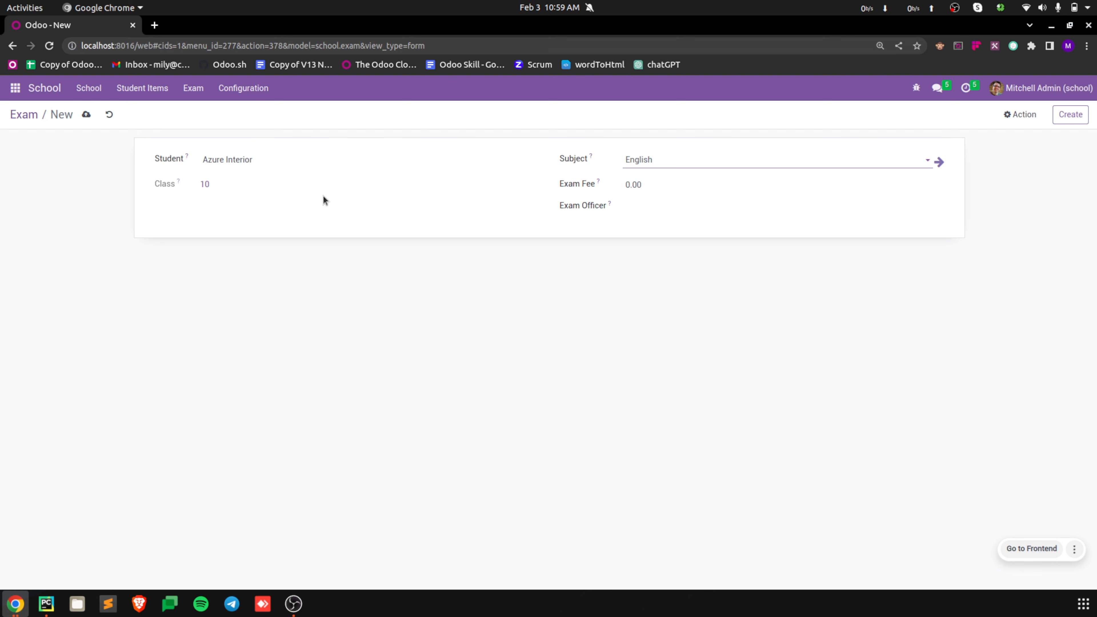
pyautogui.click(86, 114)
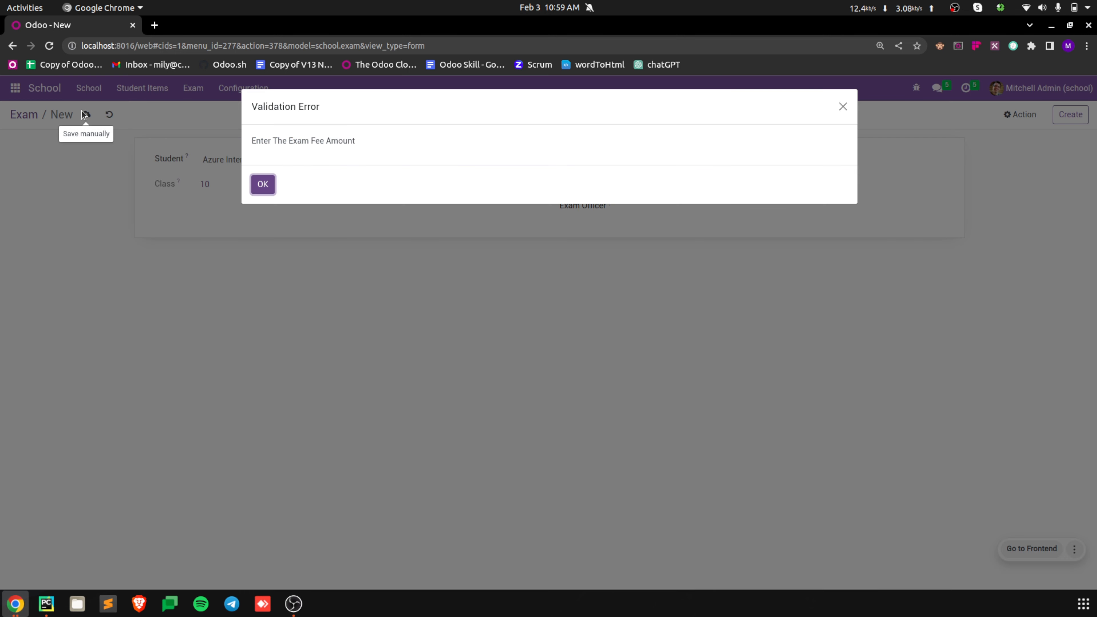
pyautogui.moveTo(549, 156)
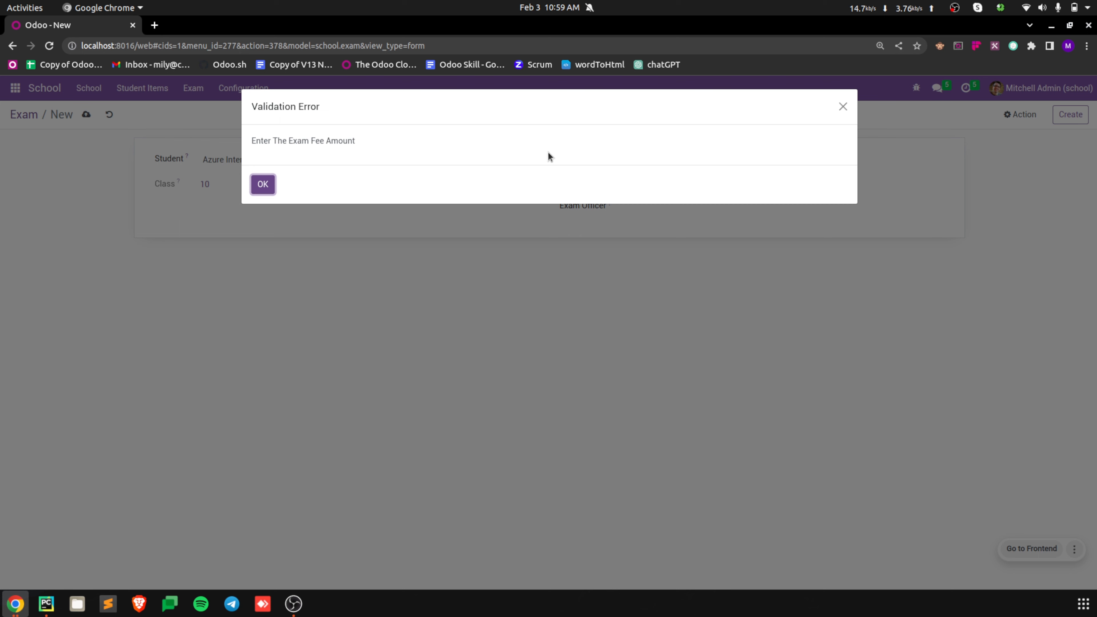
pyautogui.moveTo(315, 166)
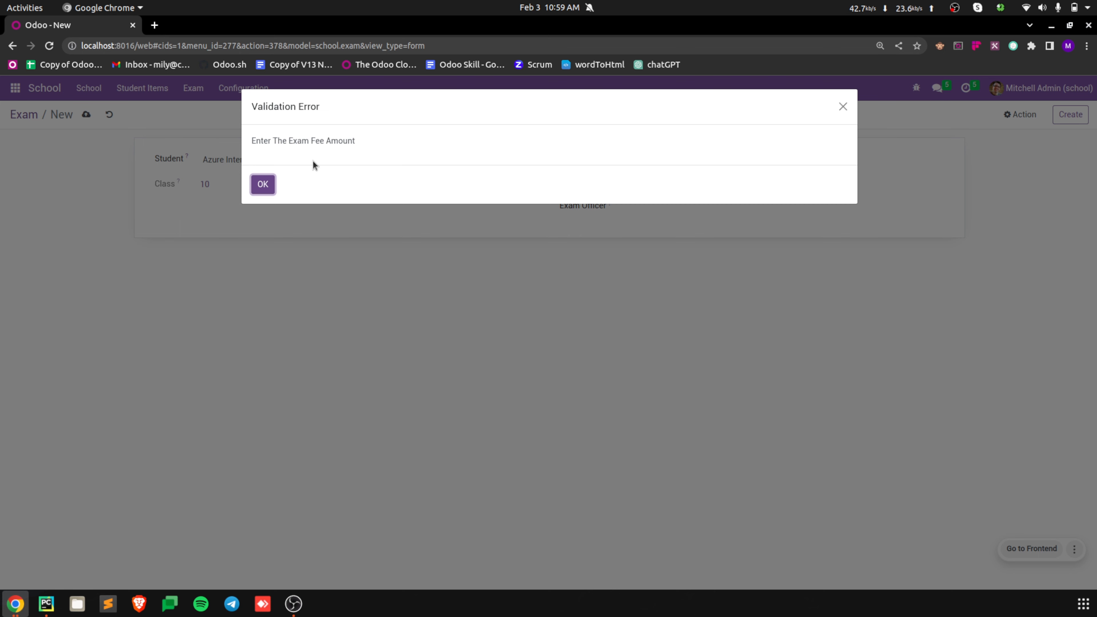
pyautogui.moveTo(331, 156)
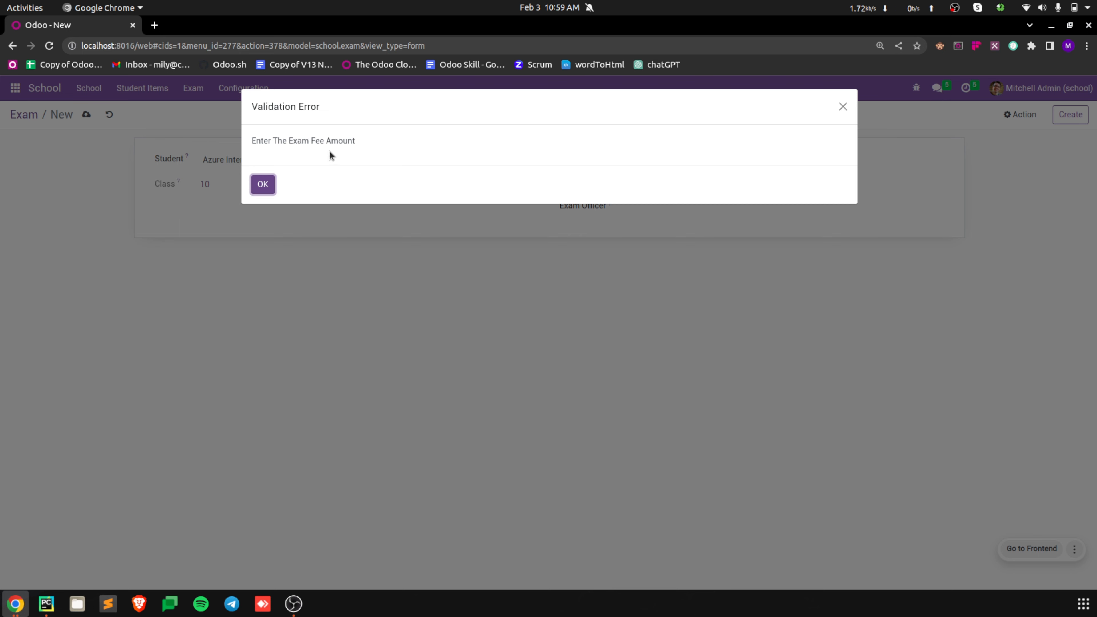
pyautogui.moveTo(100, 574)
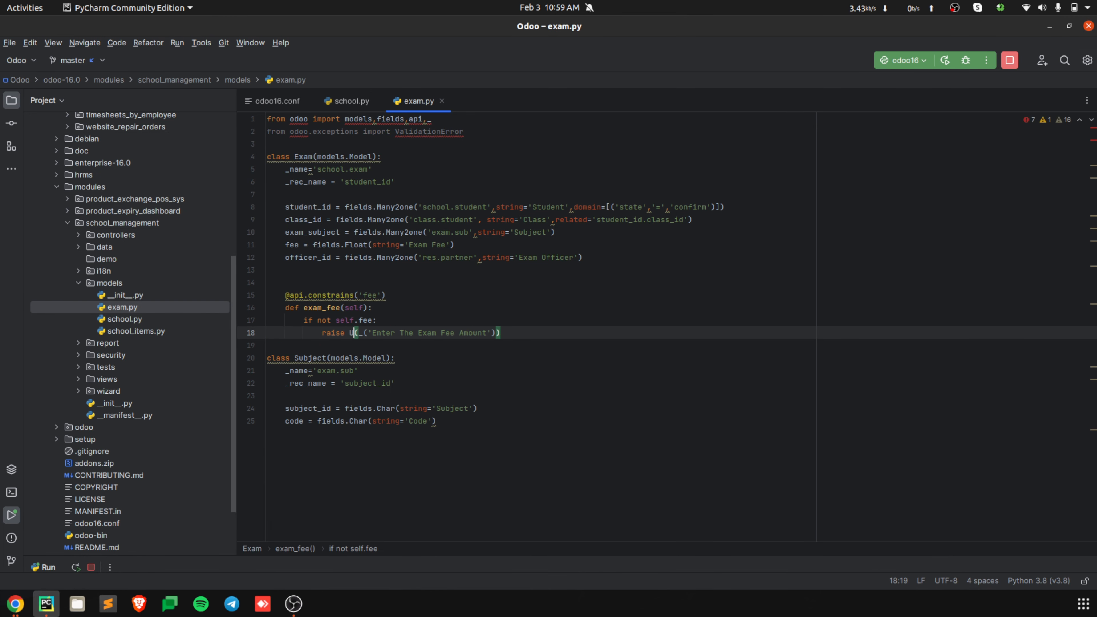
# Step: Replace ValidationError with UserError in the raise line and the exceptions import
pyautogui.write('User')
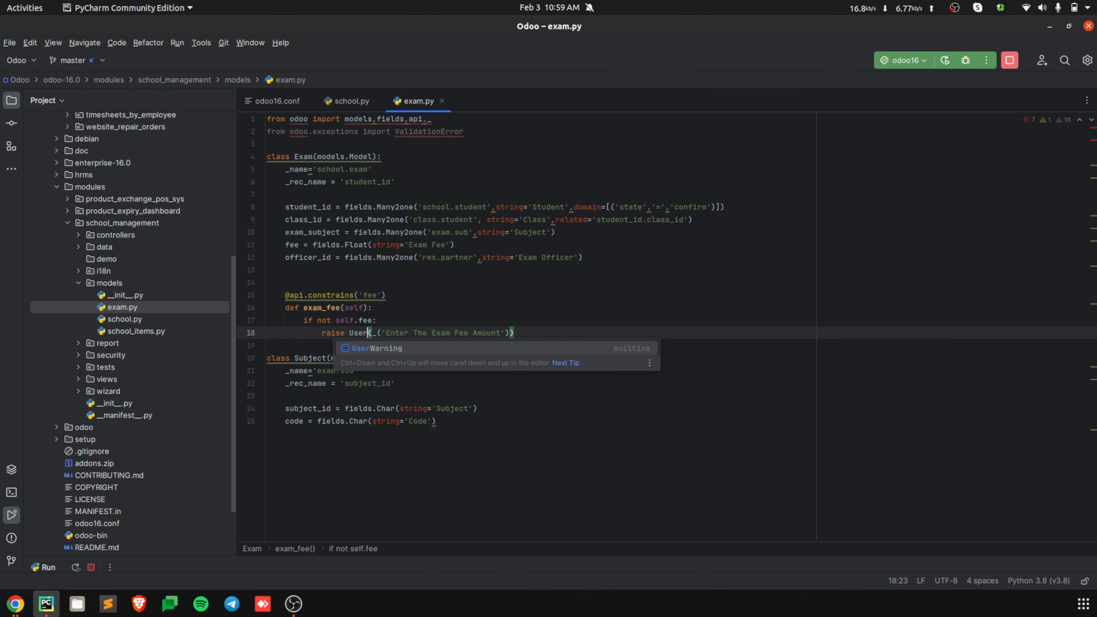
pyautogui.write('Error')
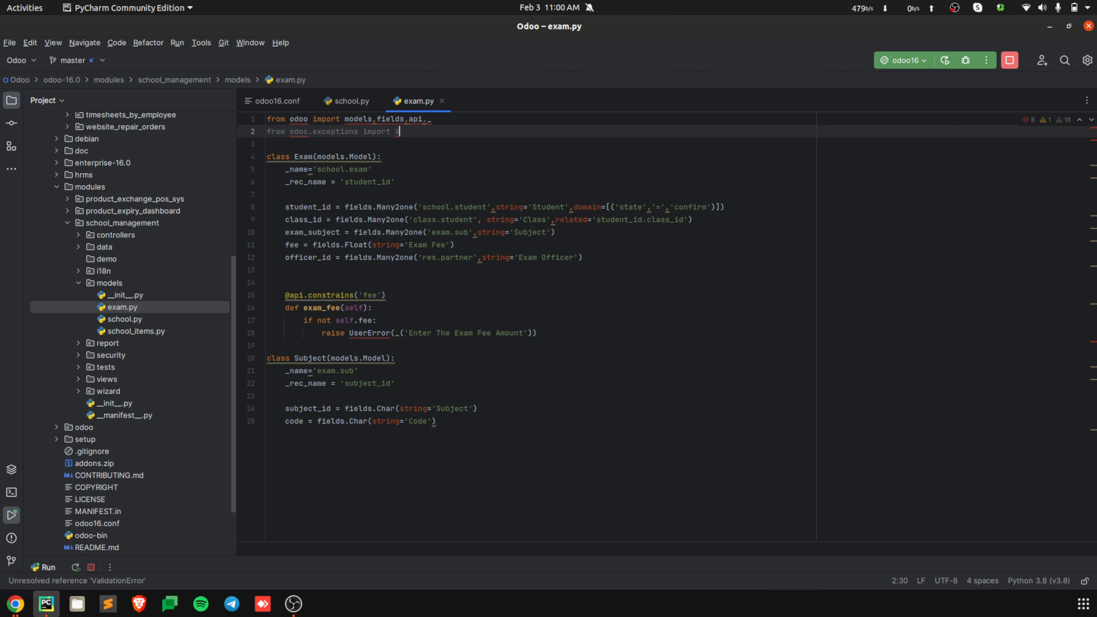
pyautogui.write('UserError')
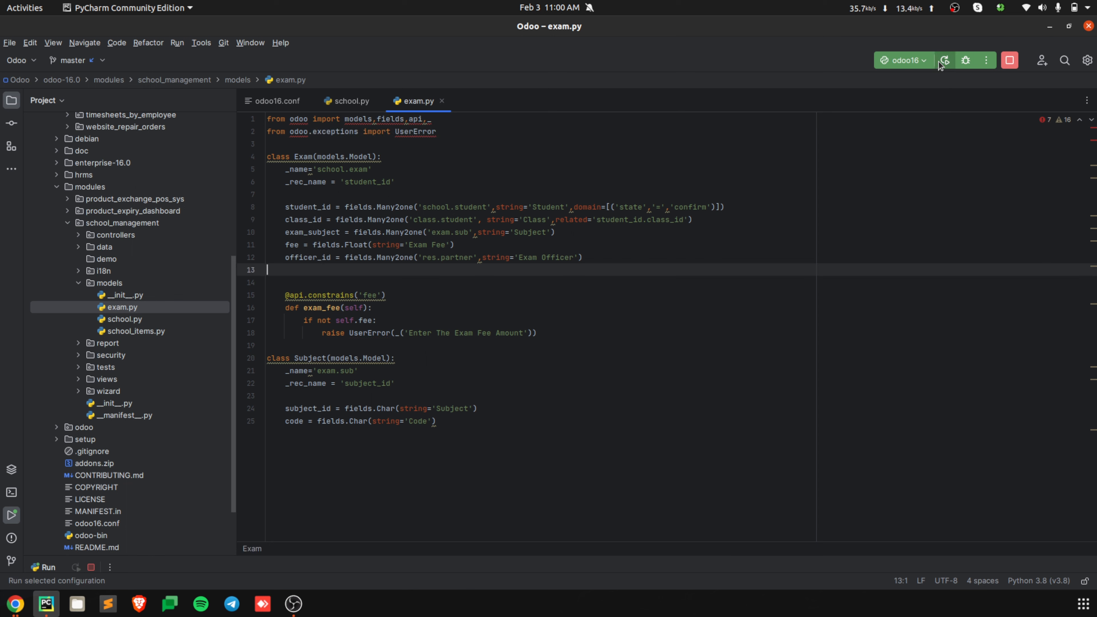
pyautogui.moveTo(14, 607)
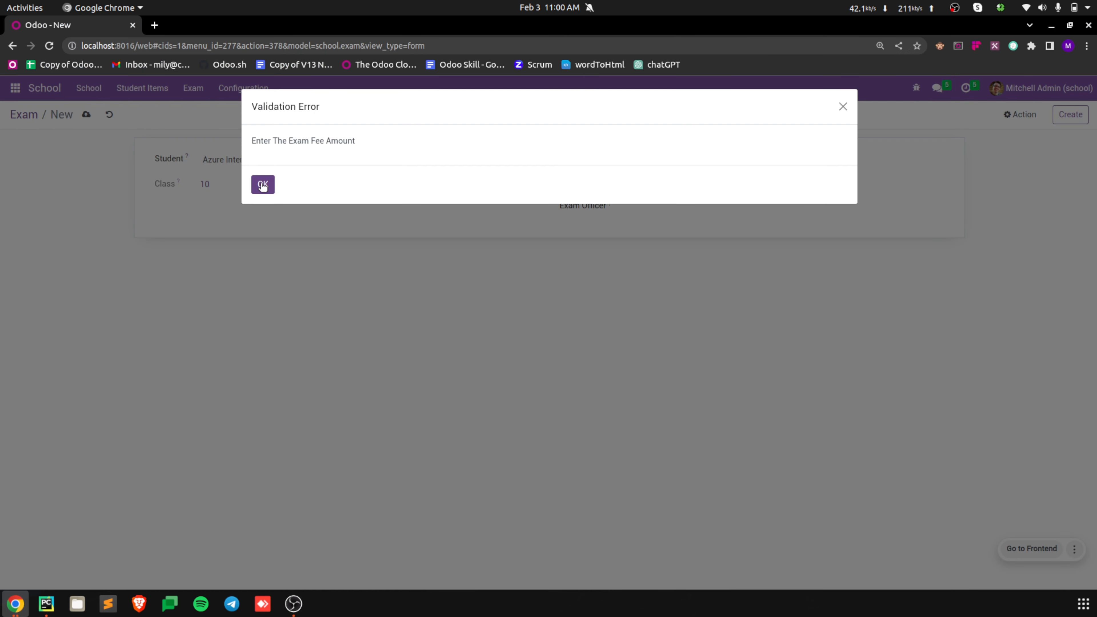
# Step: Dismiss the popup and save a new Azure Interior exam without fee to get the User Error popup
pyautogui.click(263, 185)
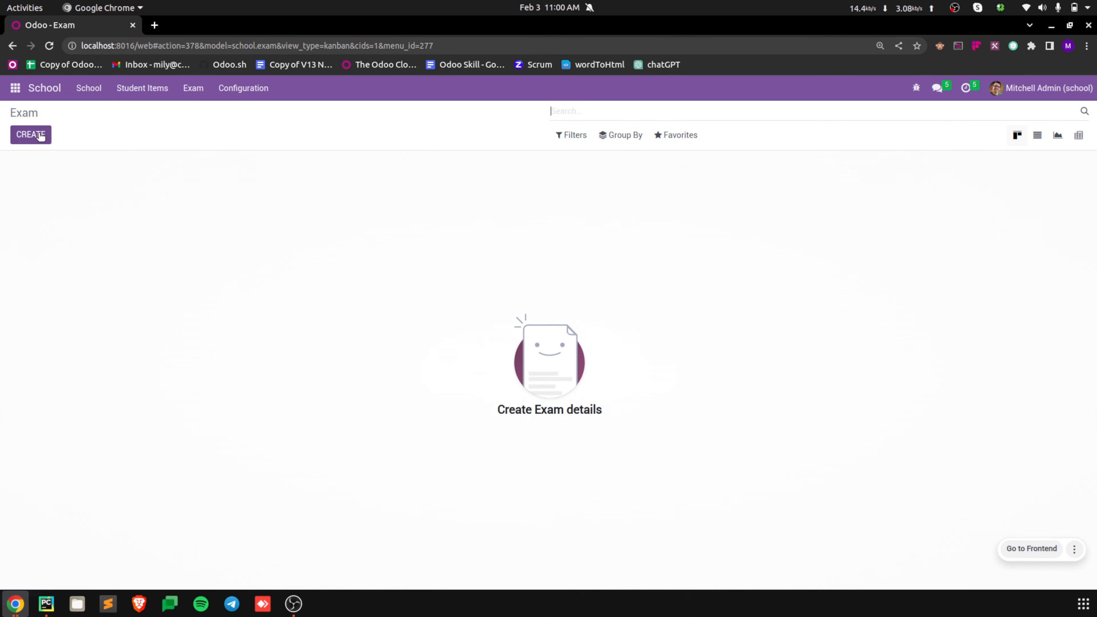
pyautogui.click(31, 135)
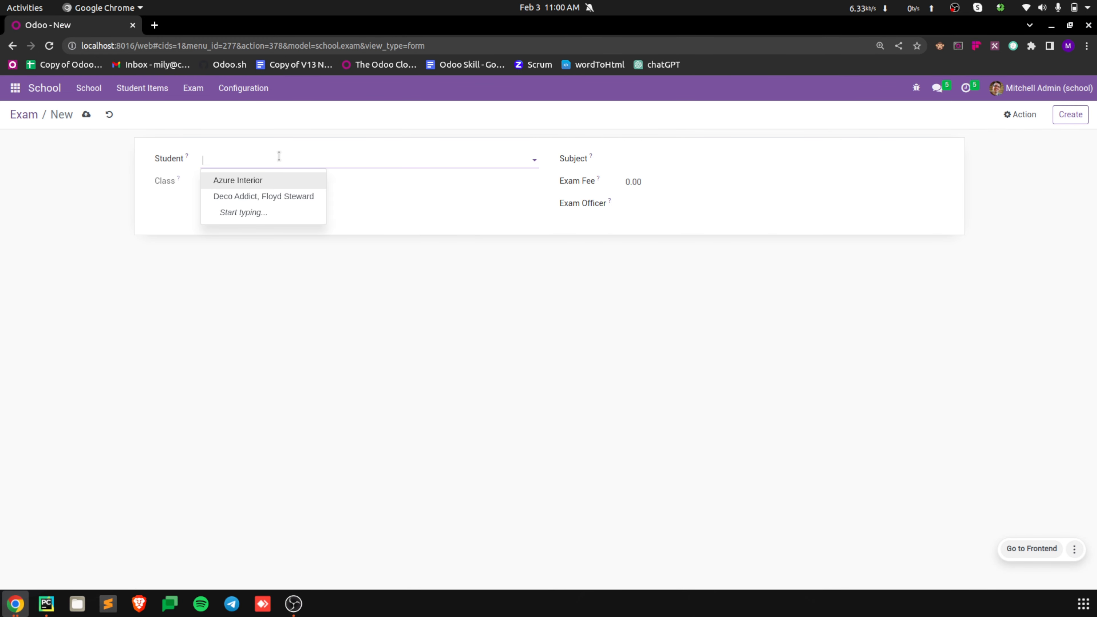
pyautogui.click(237, 180)
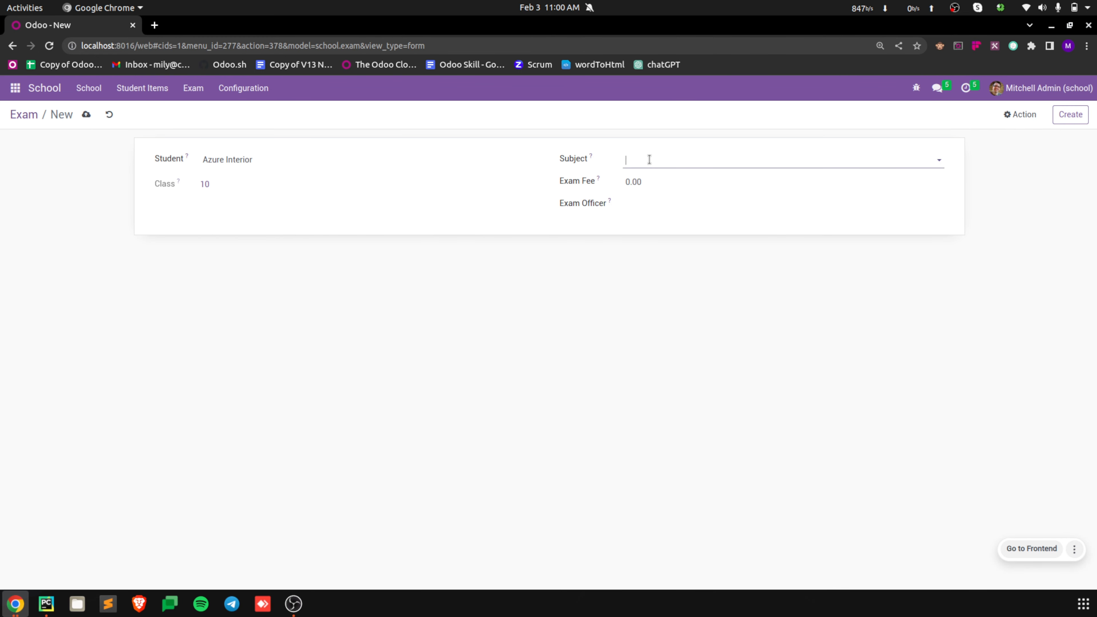
pyautogui.click(647, 160)
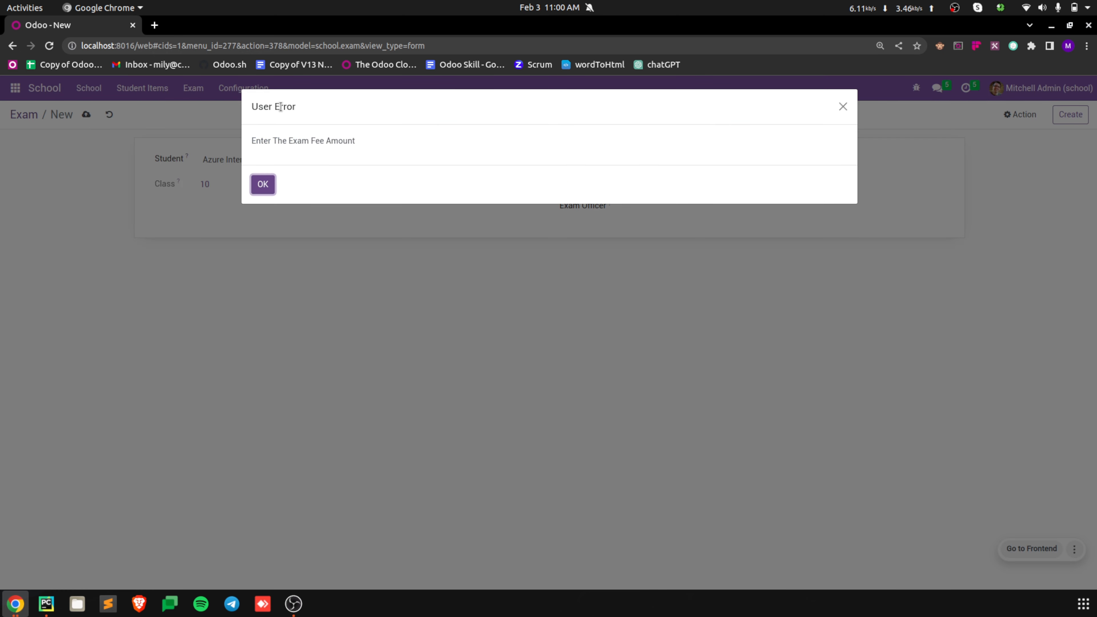
pyautogui.moveTo(129, 569)
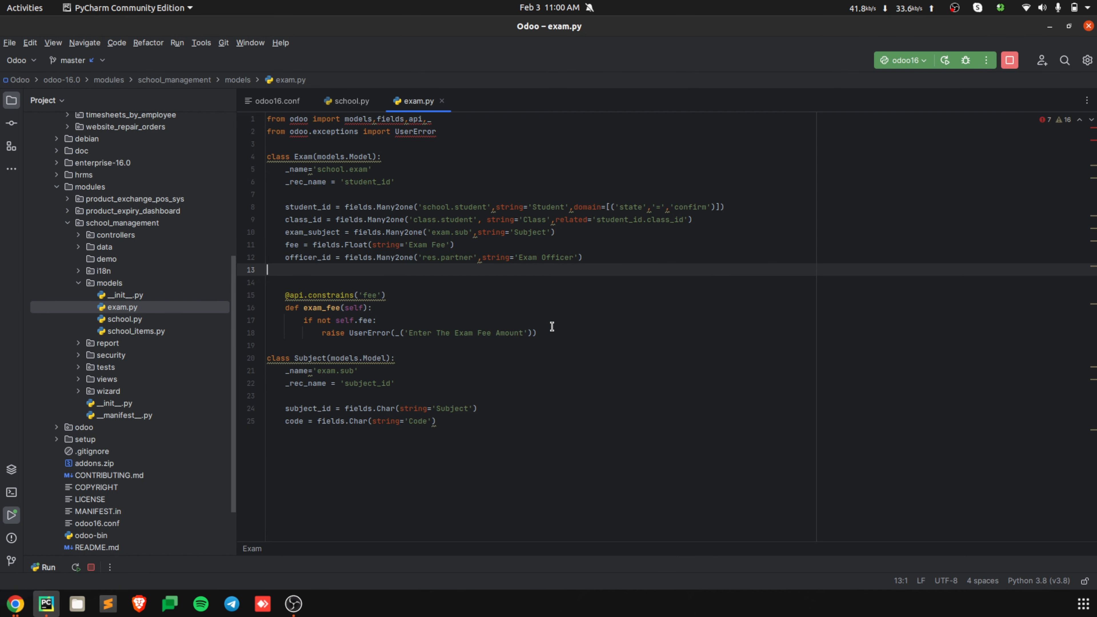
# Step: Raise AccessError instead of UserError and add AccessError to the exceptions import
pyautogui.doubleClick(369, 333)
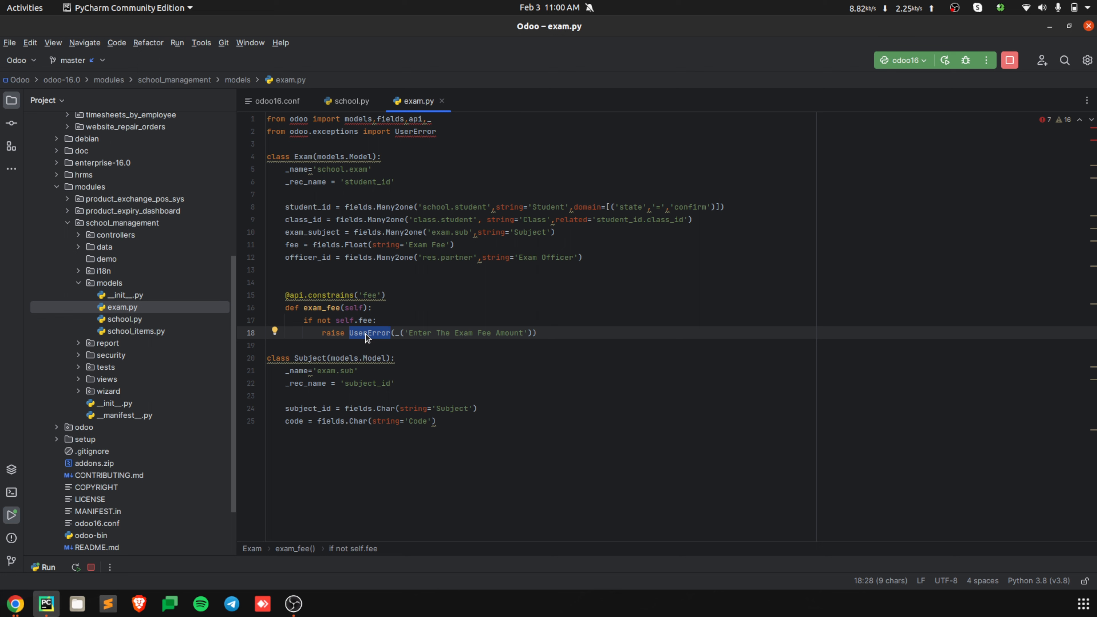
pyautogui.write('Acc')
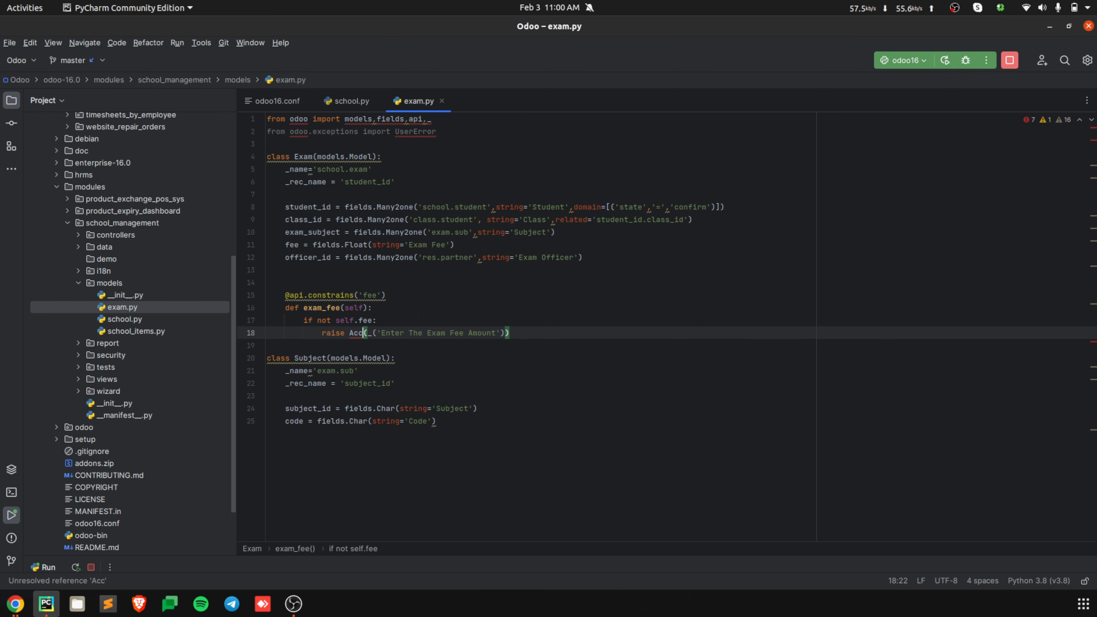
pyautogui.write('ess')
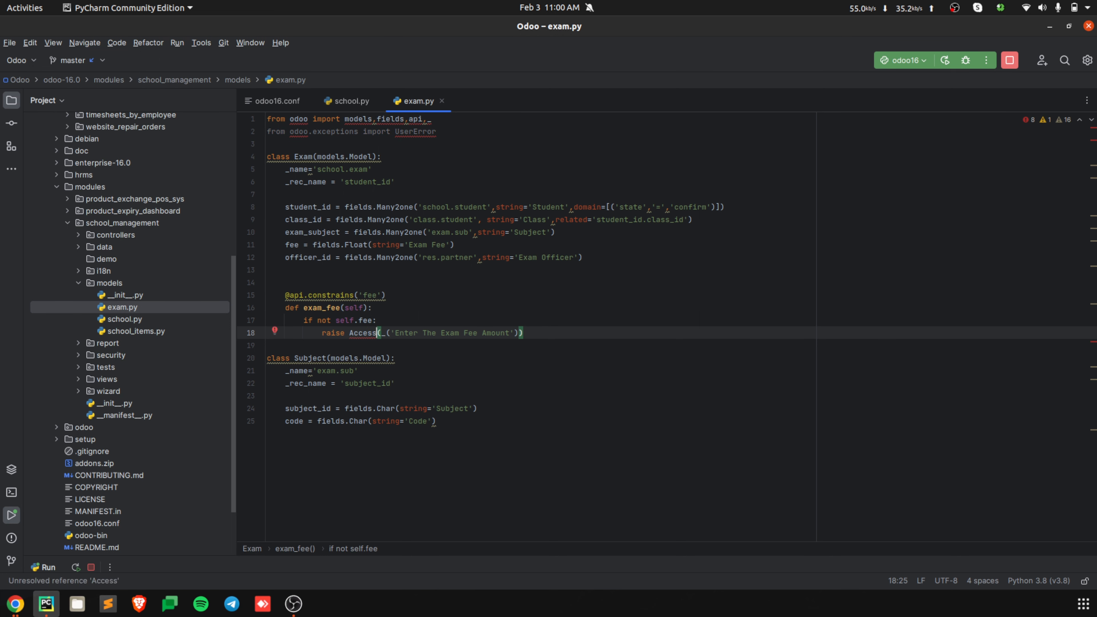
pyautogui.write('Error')
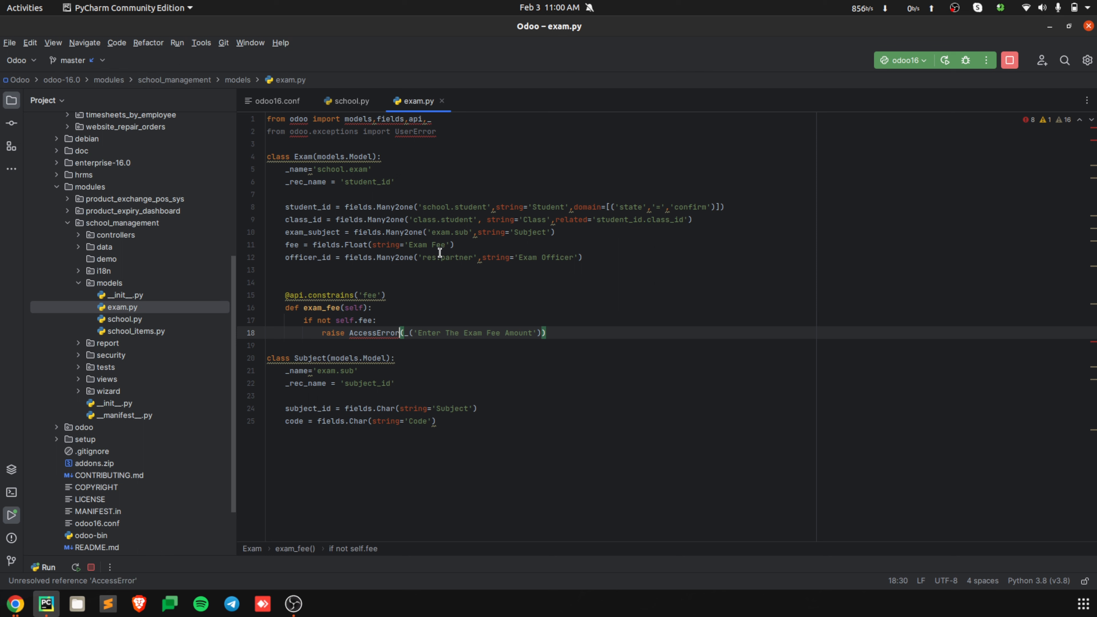
pyautogui.click(450, 131)
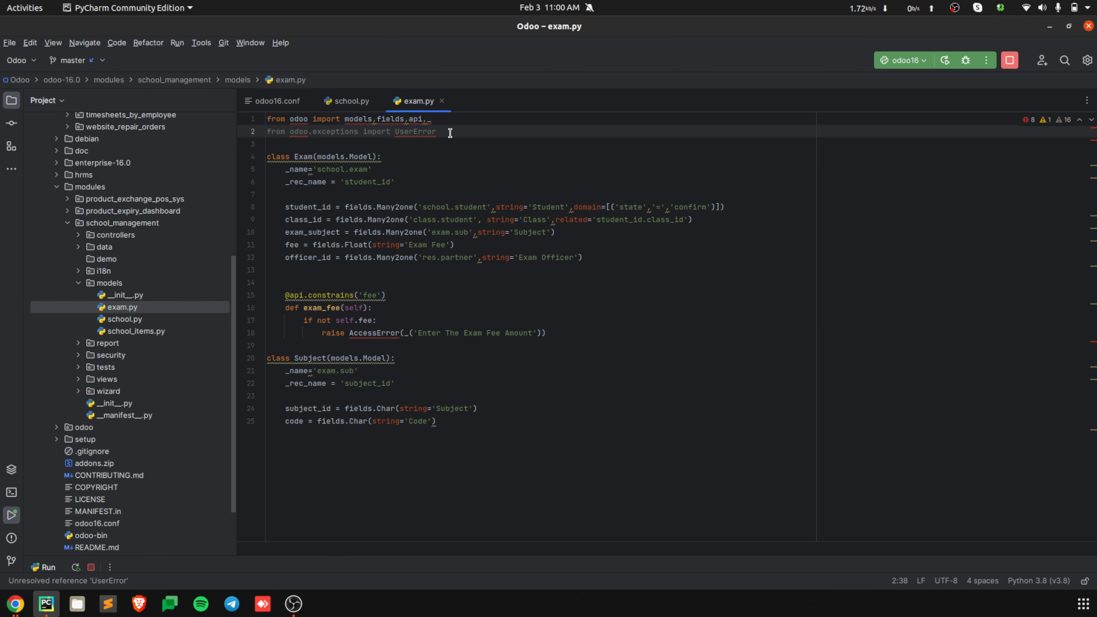
pyautogui.write(',')
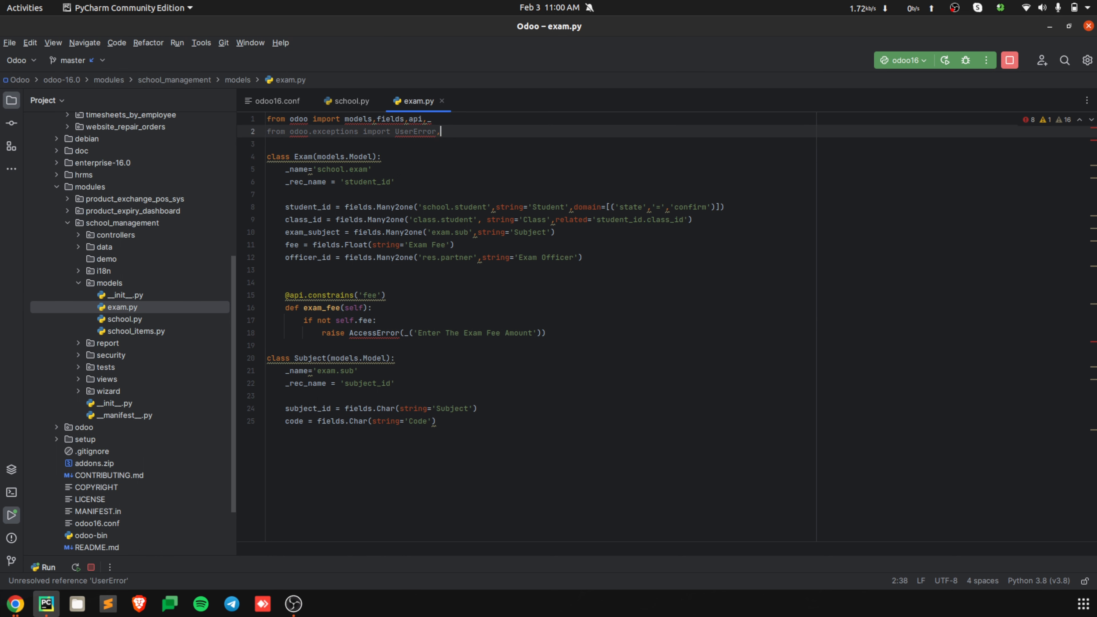
pyautogui.write('Access')
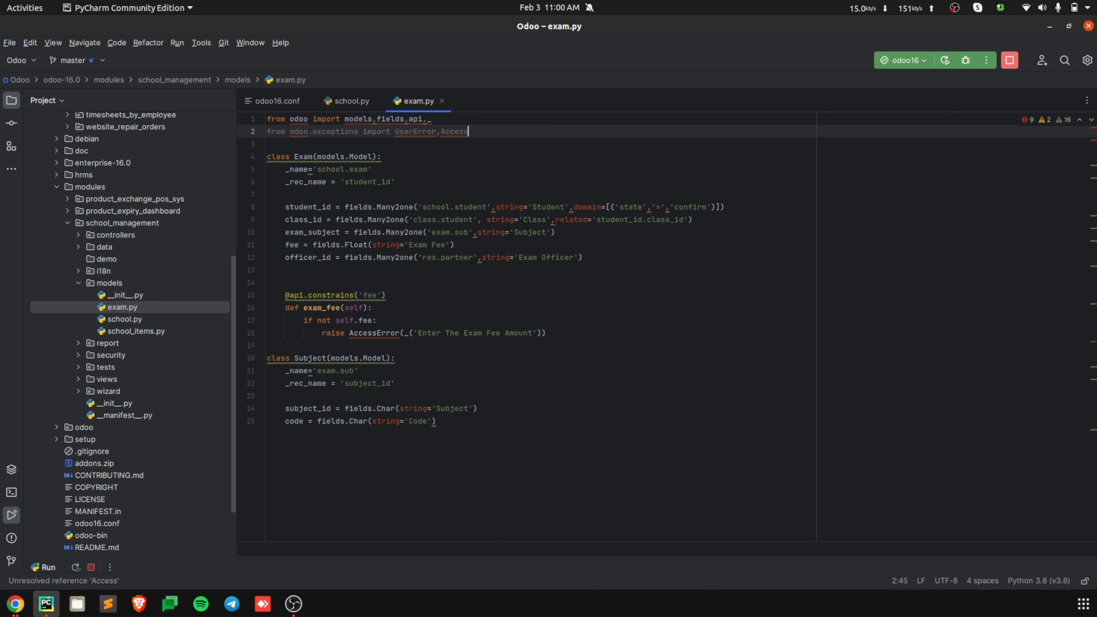
pyautogui.write('Error')
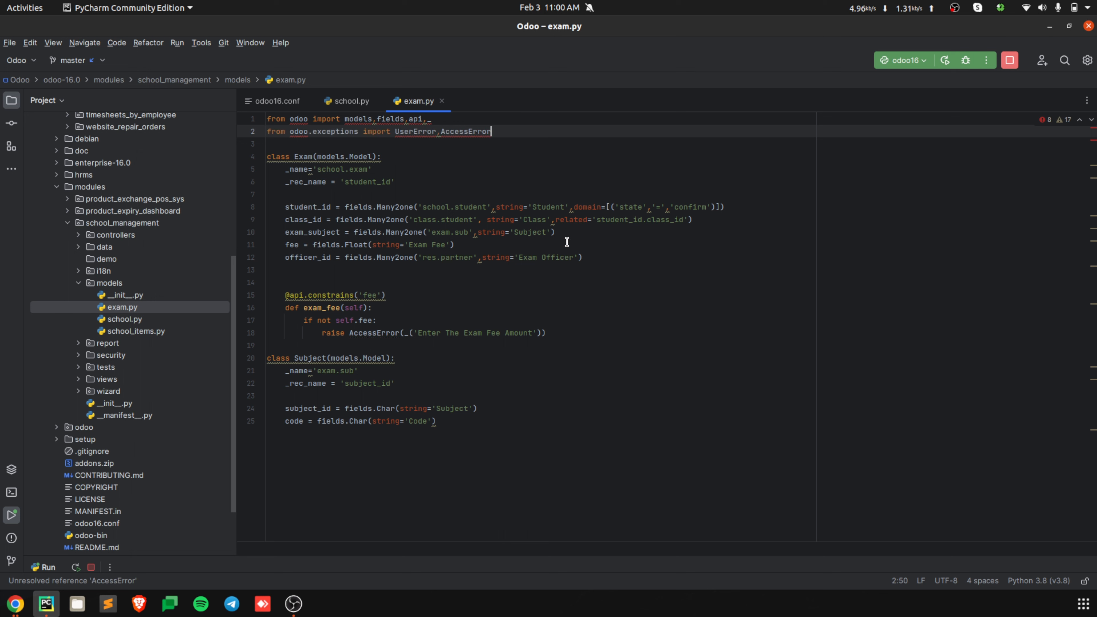
# Step: Change the constraint's error message to 'Access denied'
pyautogui.doubleClick(473, 333)
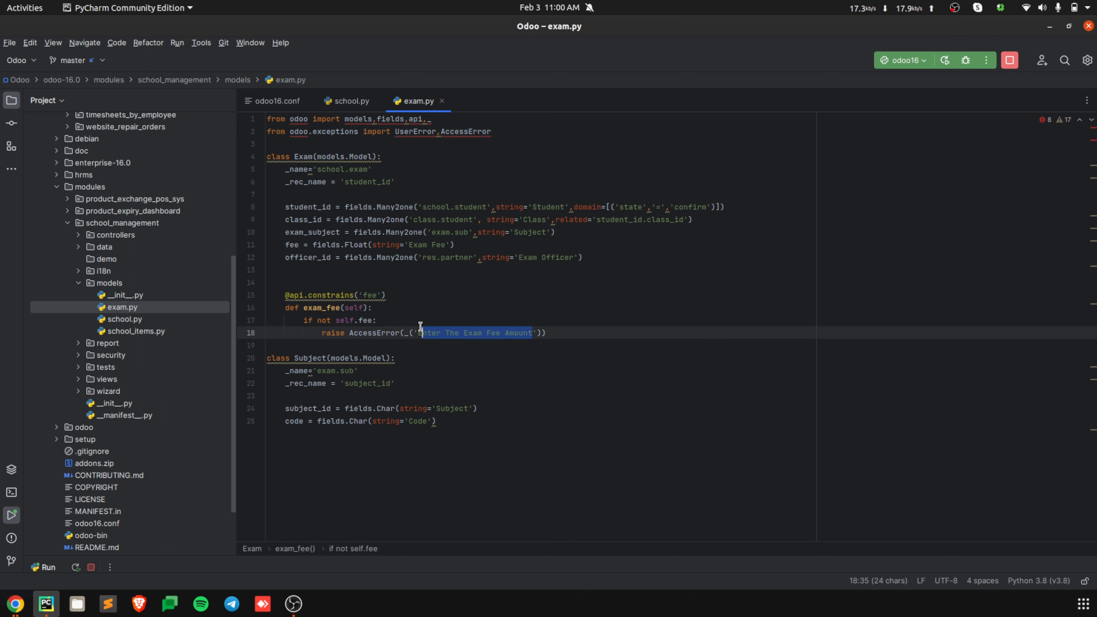
pyautogui.write('A')
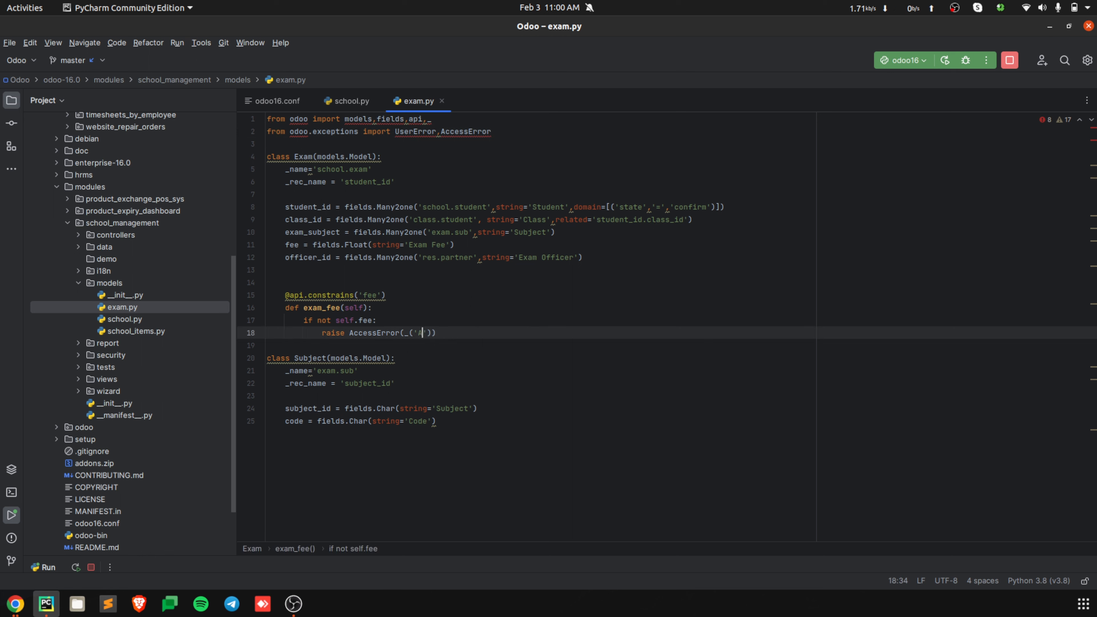
pyautogui.write('ccess')
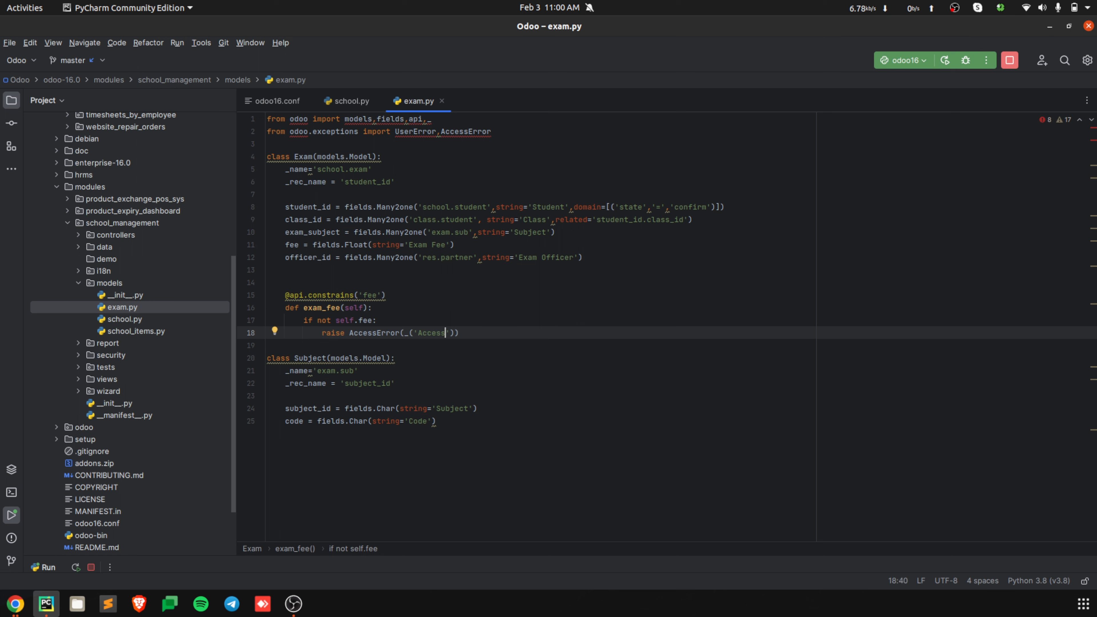
pyautogui.write('denied')
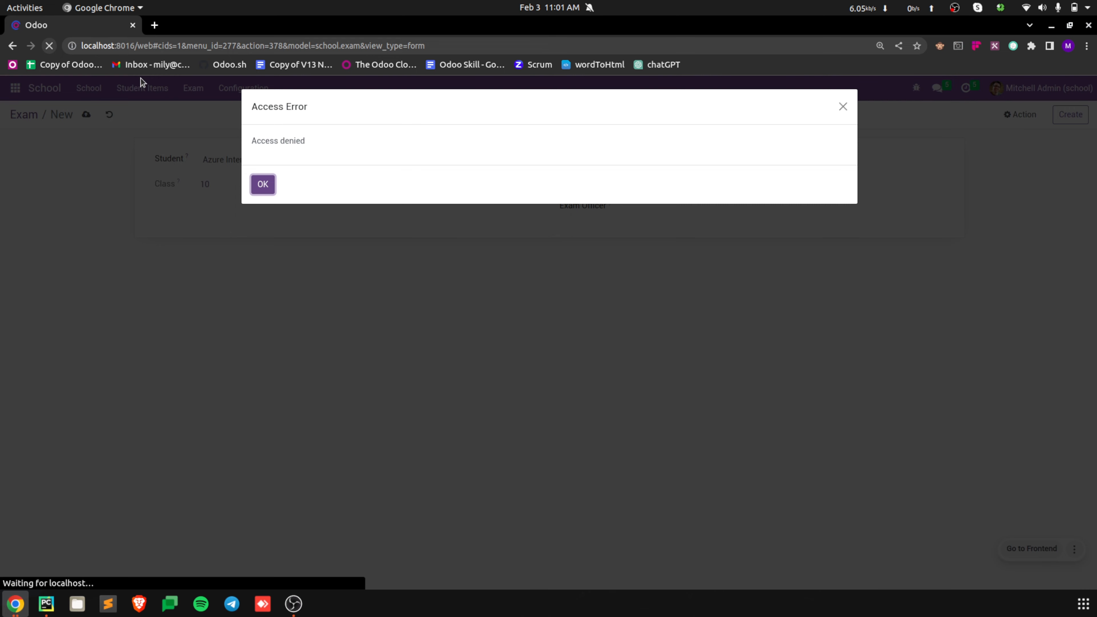
# Step: Acknowledge the Access Error popup reading 'Access denied' on the exam form
pyautogui.click(263, 184)
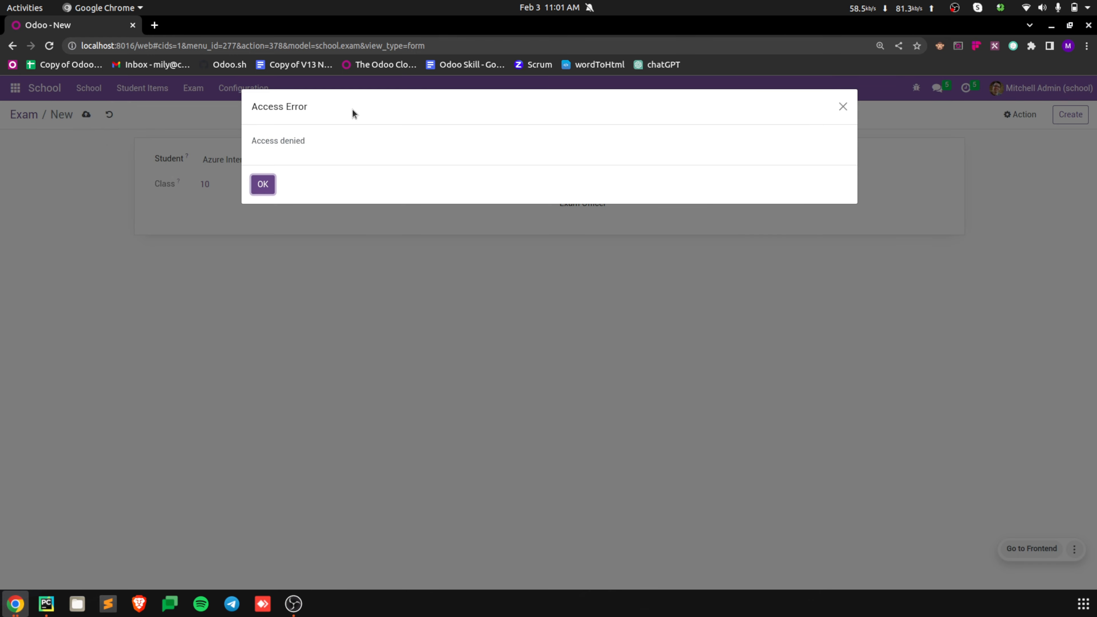
pyautogui.moveTo(292, 109)
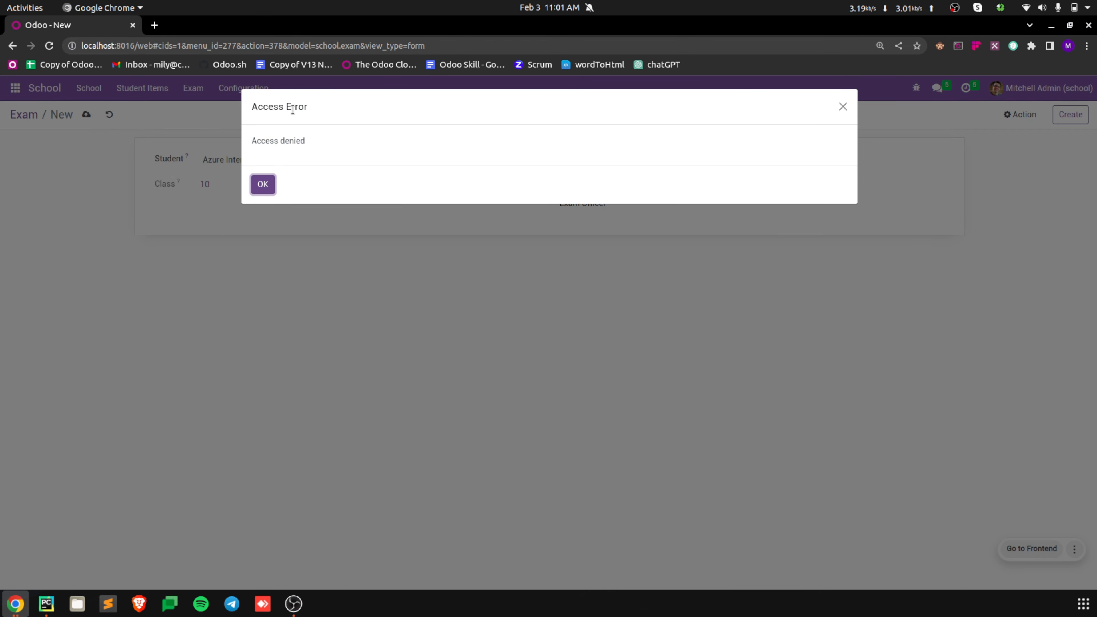